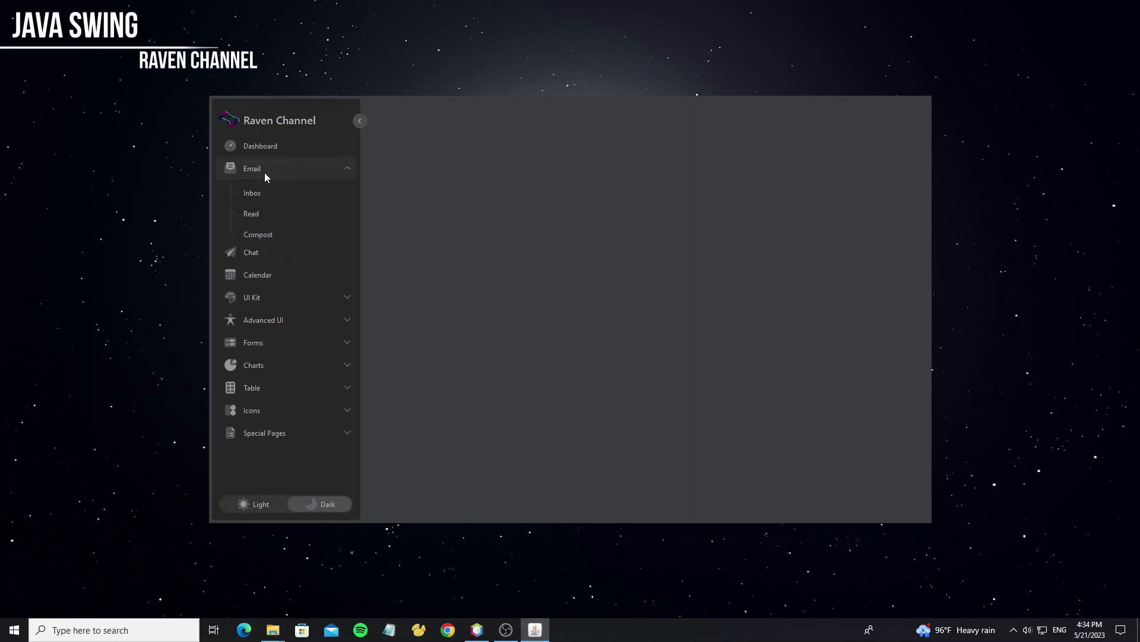
# Explore the side menu: expand sections, collapse it to icons only and restore full width.
pyautogui.click(251, 297)
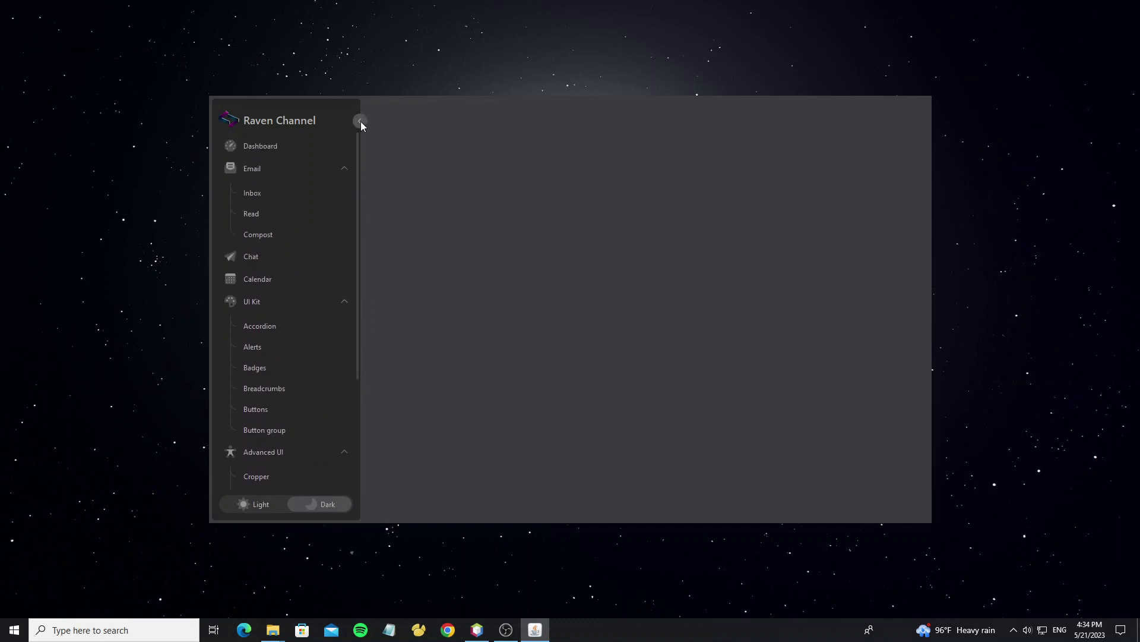
pyautogui.click(360, 121)
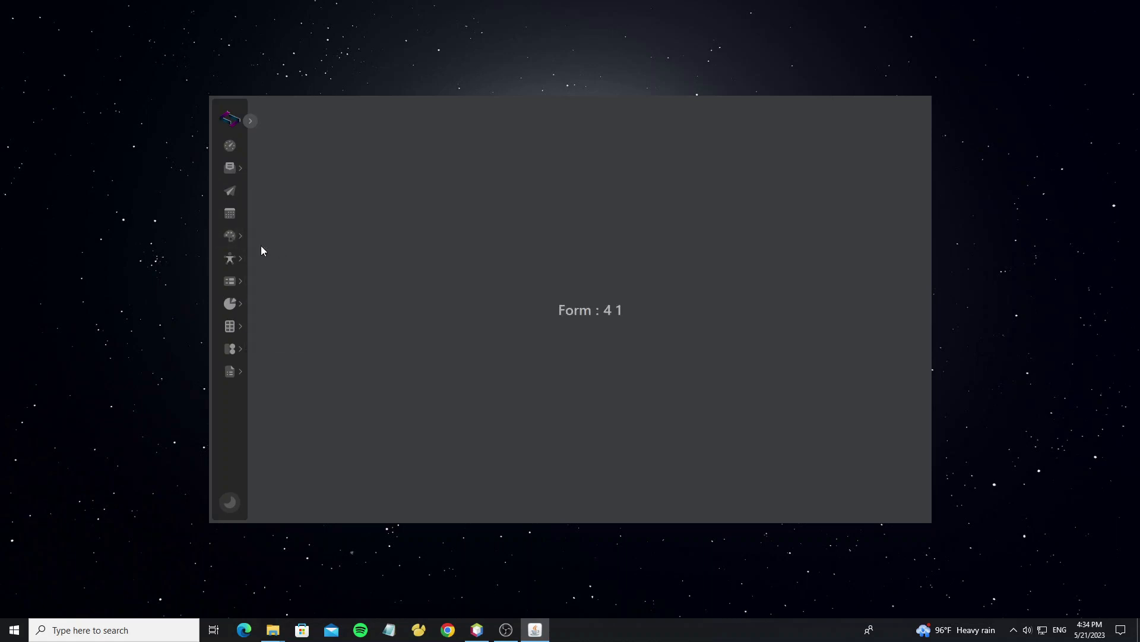
pyautogui.click(251, 120)
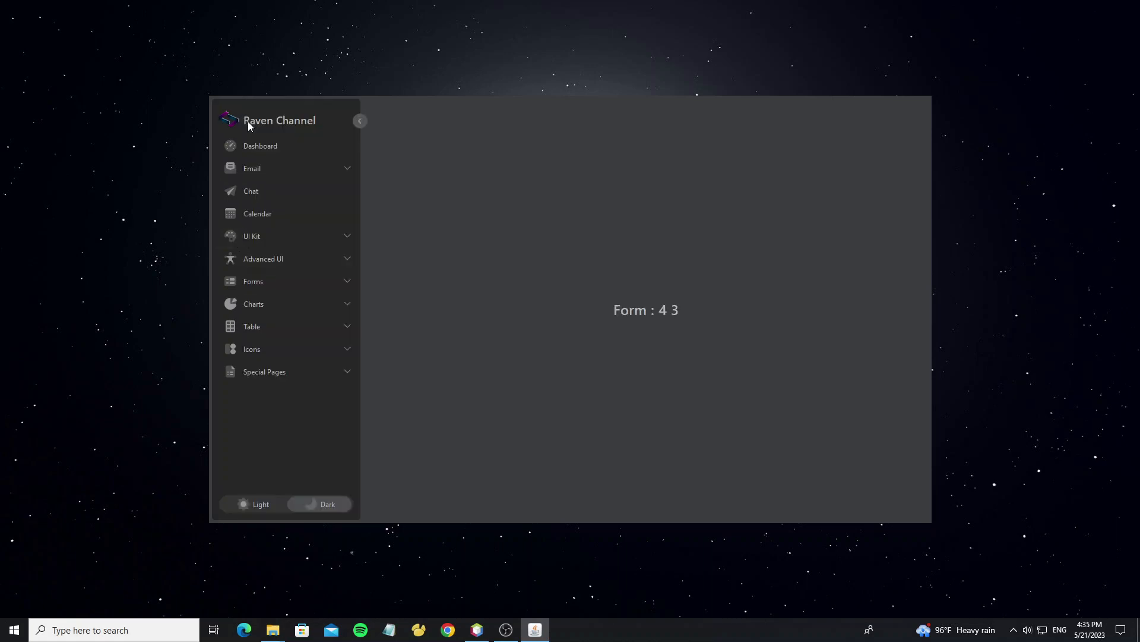
pyautogui.click(252, 167)
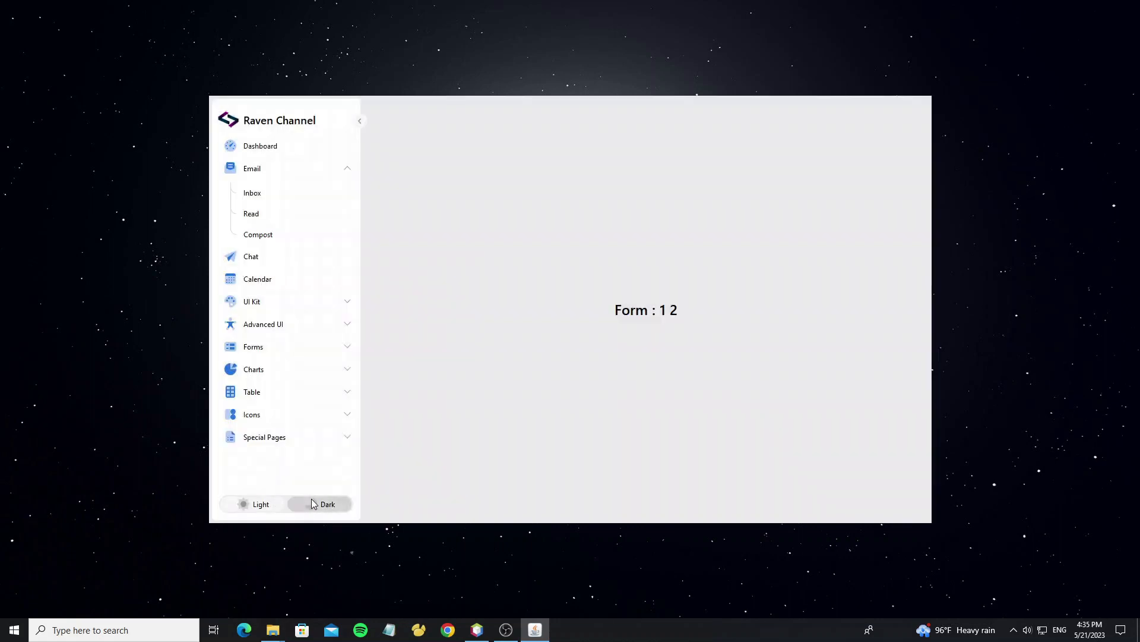
# Show form 3 0 in the main body and toggle the dashboard between light and dark themes.
pyautogui.click(260, 503)
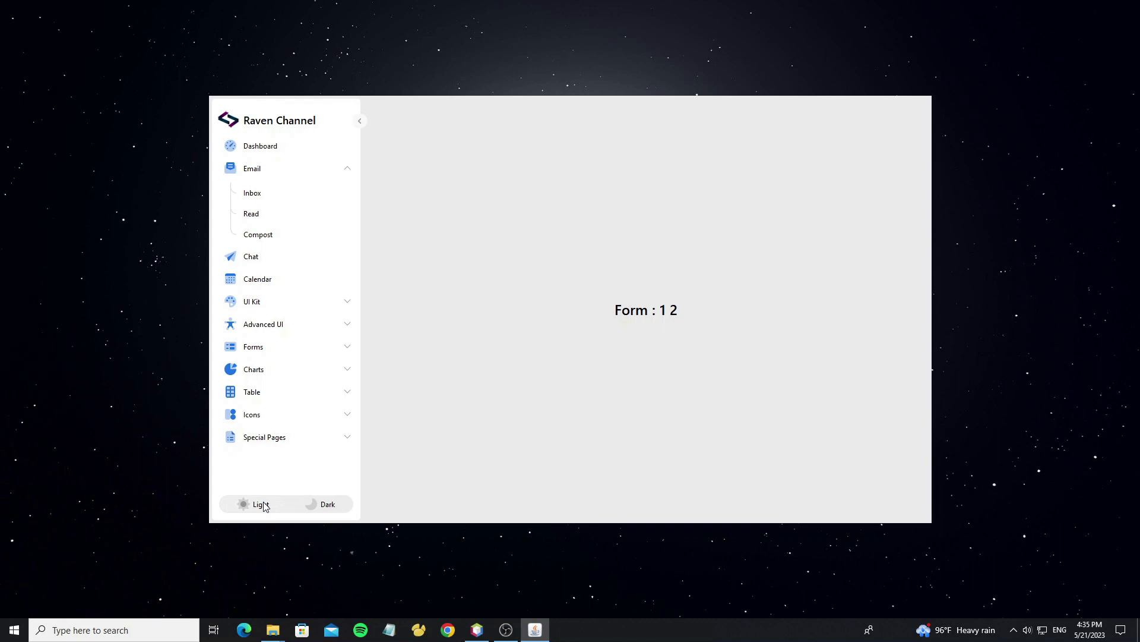
pyautogui.click(263, 323)
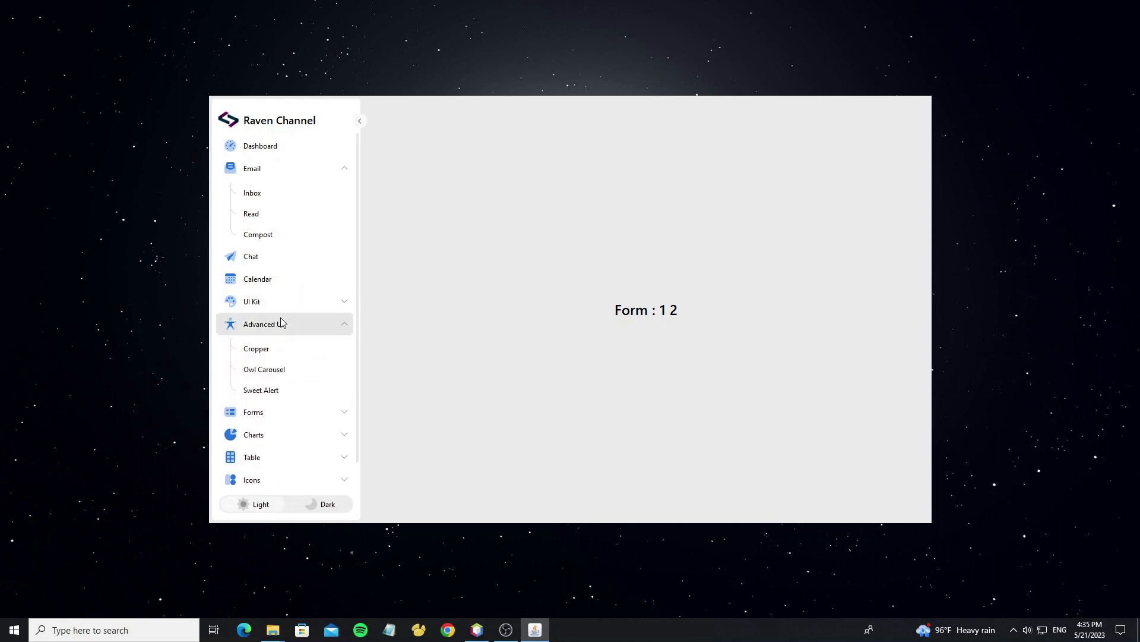
pyautogui.click(359, 121)
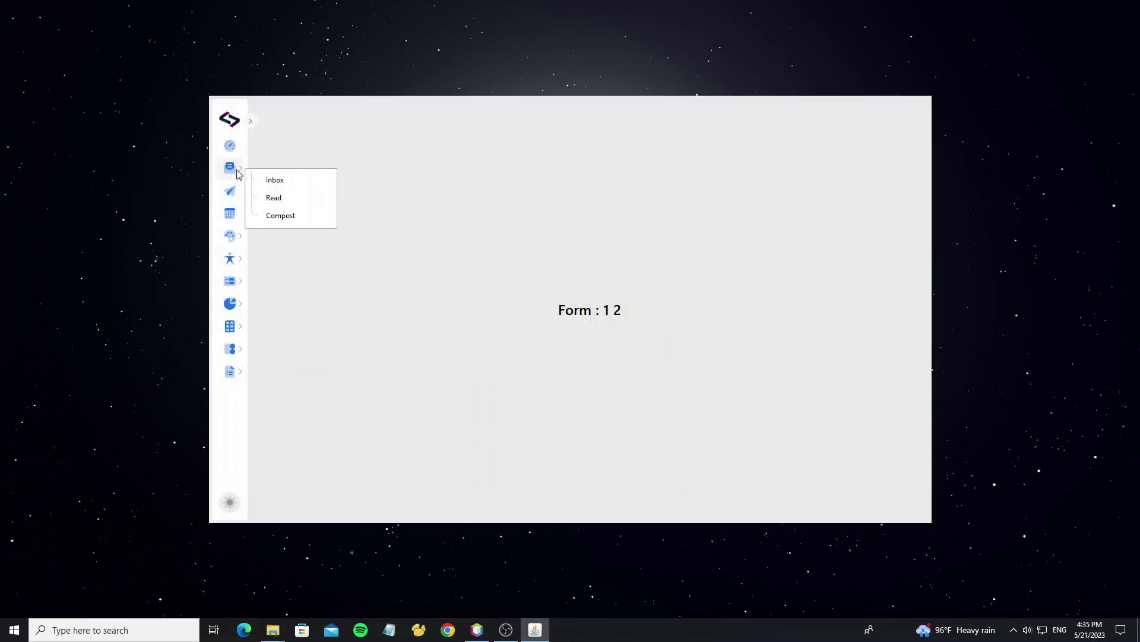
pyautogui.click(230, 213)
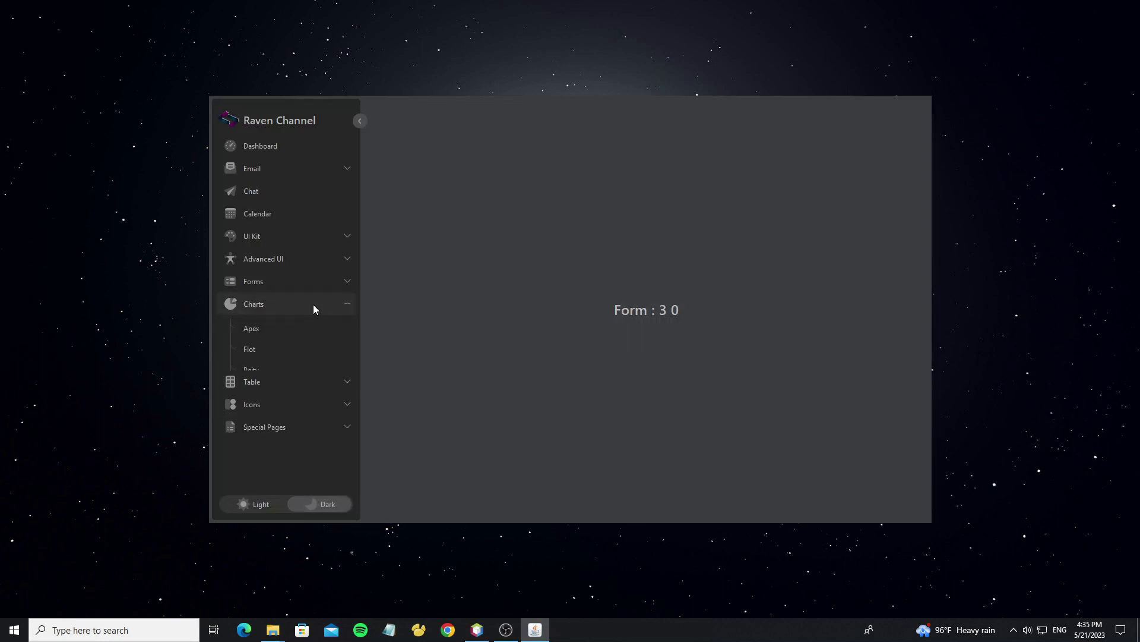
pyautogui.click(260, 503)
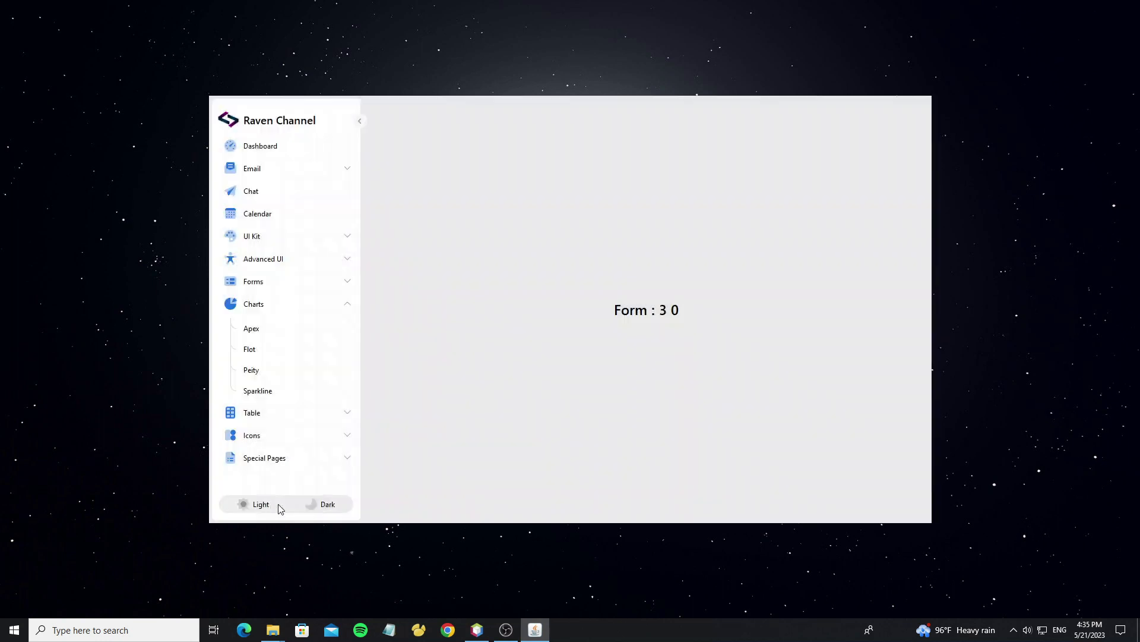
pyautogui.click(328, 503)
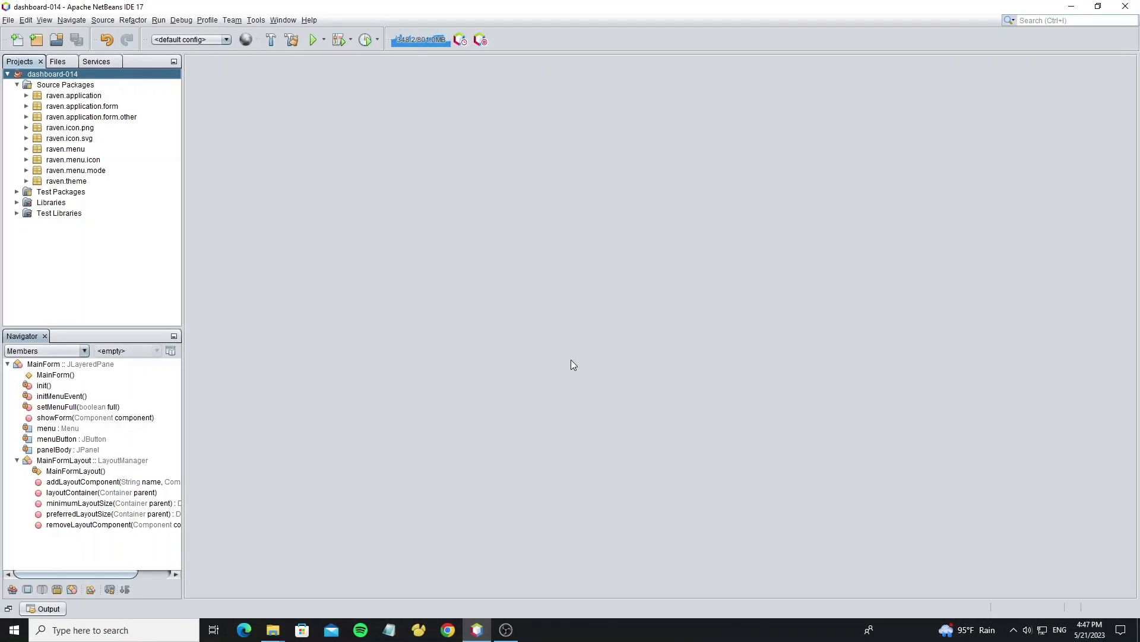
pyautogui.moveTo(573, 345)
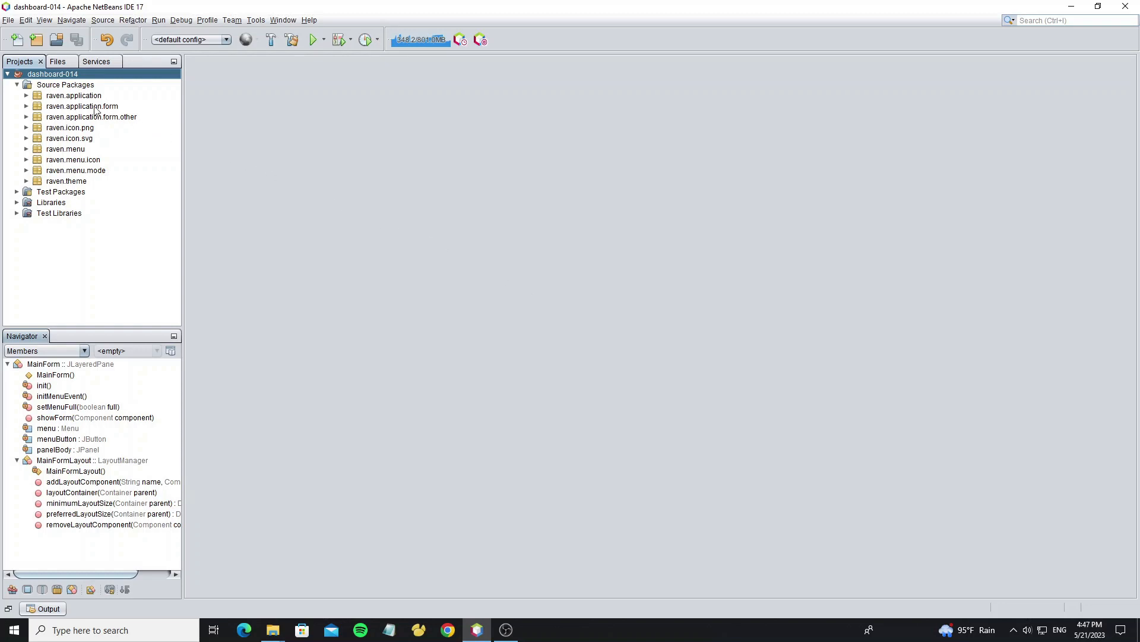
# Expand the raven.application package in the Projects tree to reveal Application.java.
pyautogui.click(51, 202)
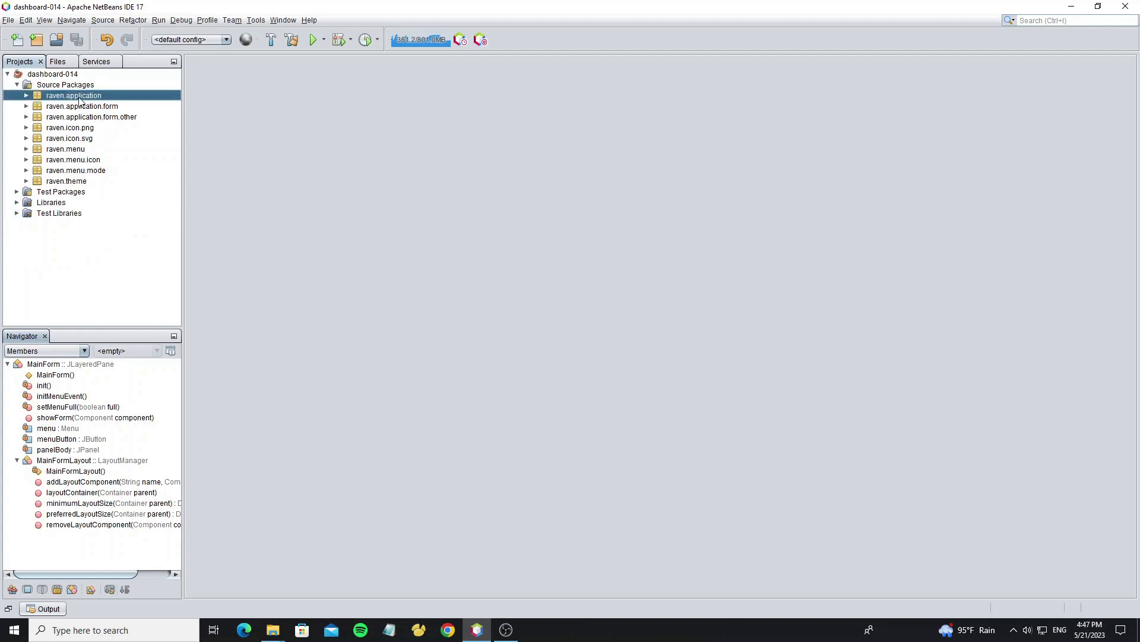
pyautogui.click(26, 95)
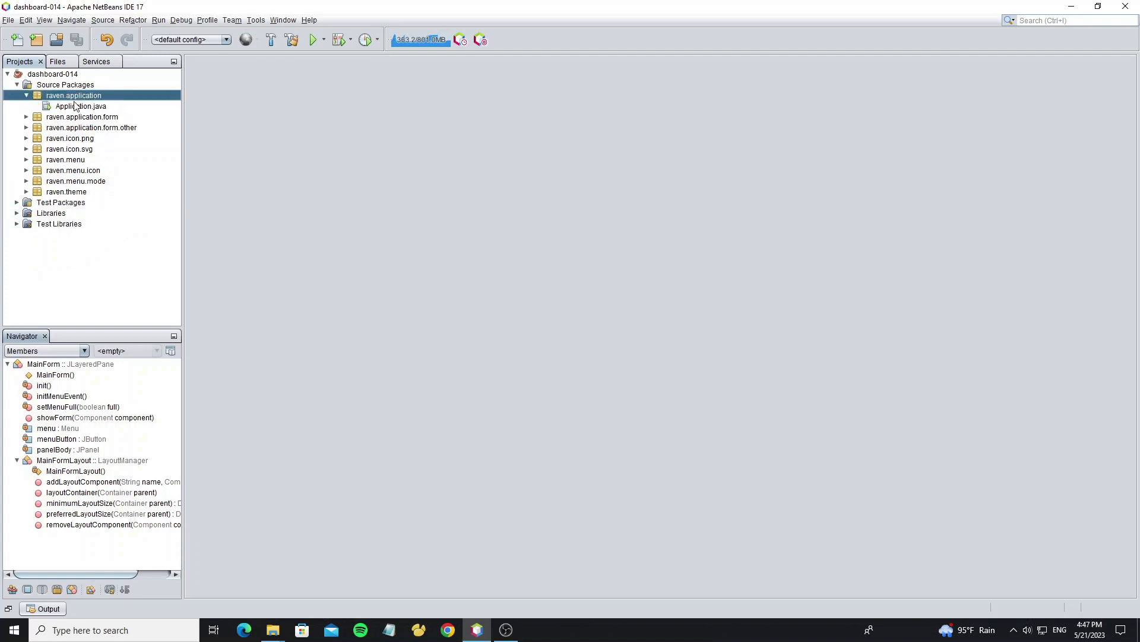
# View Application.java's source and highlight the constructor that creates MainForm as content pane.
pyautogui.doubleClick(81, 106)
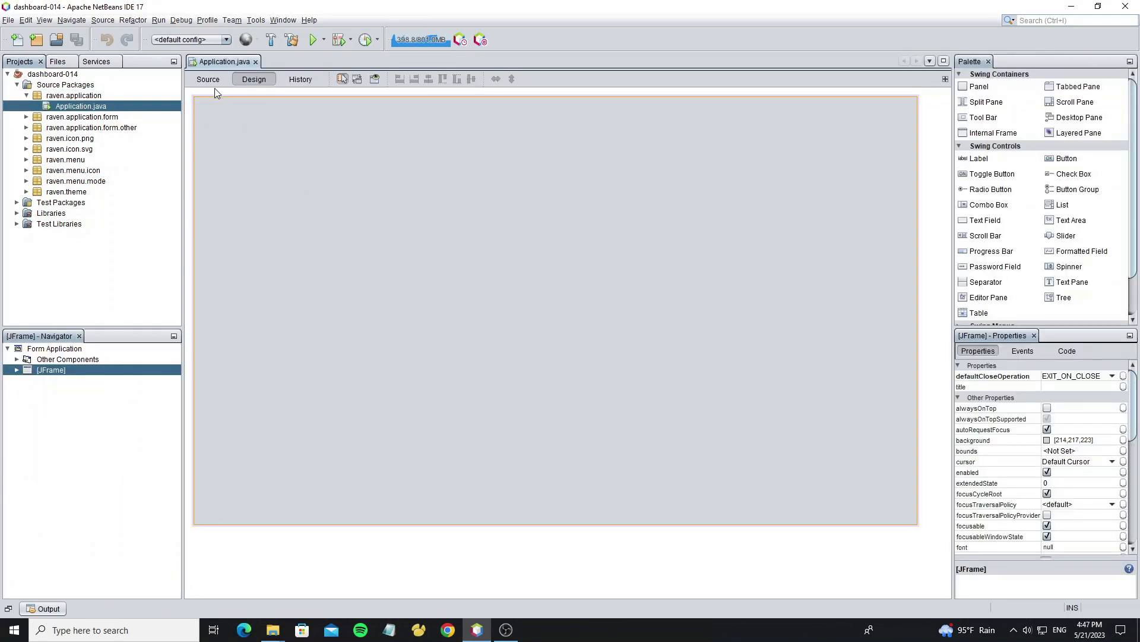
pyautogui.click(207, 79)
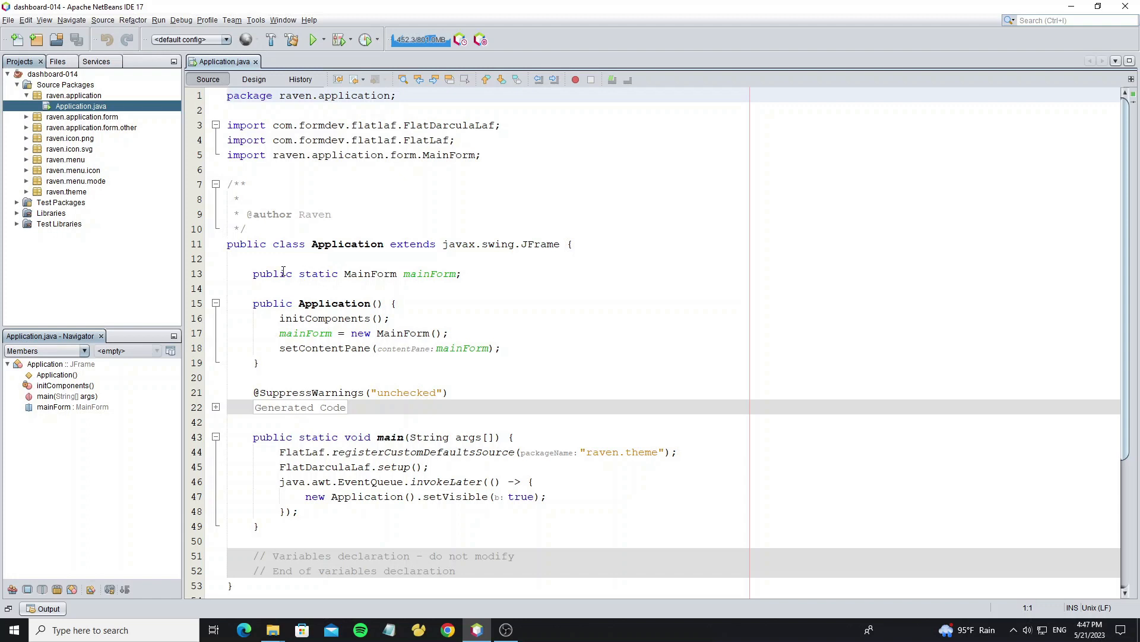
pyautogui.click(448, 273)
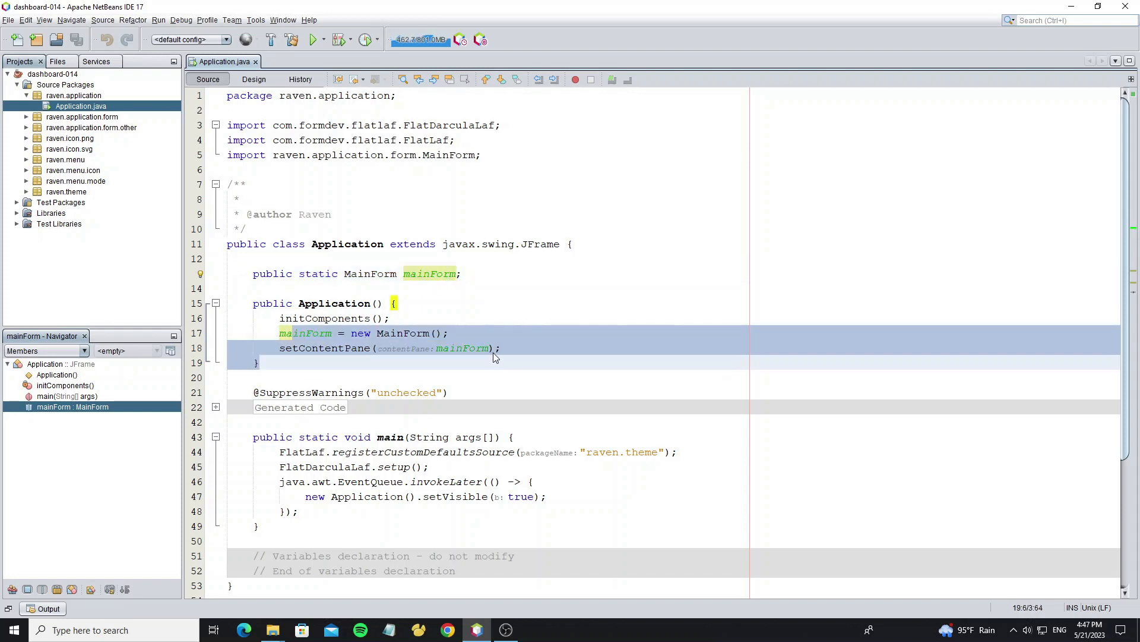
pyautogui.click(501, 348)
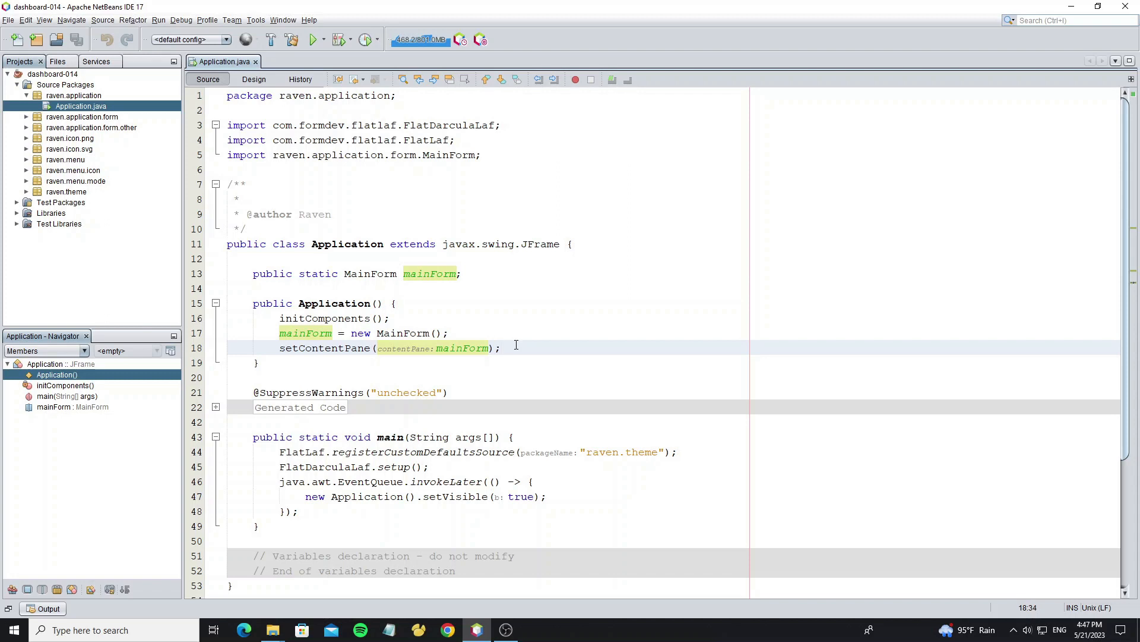
pyautogui.click(500, 348)
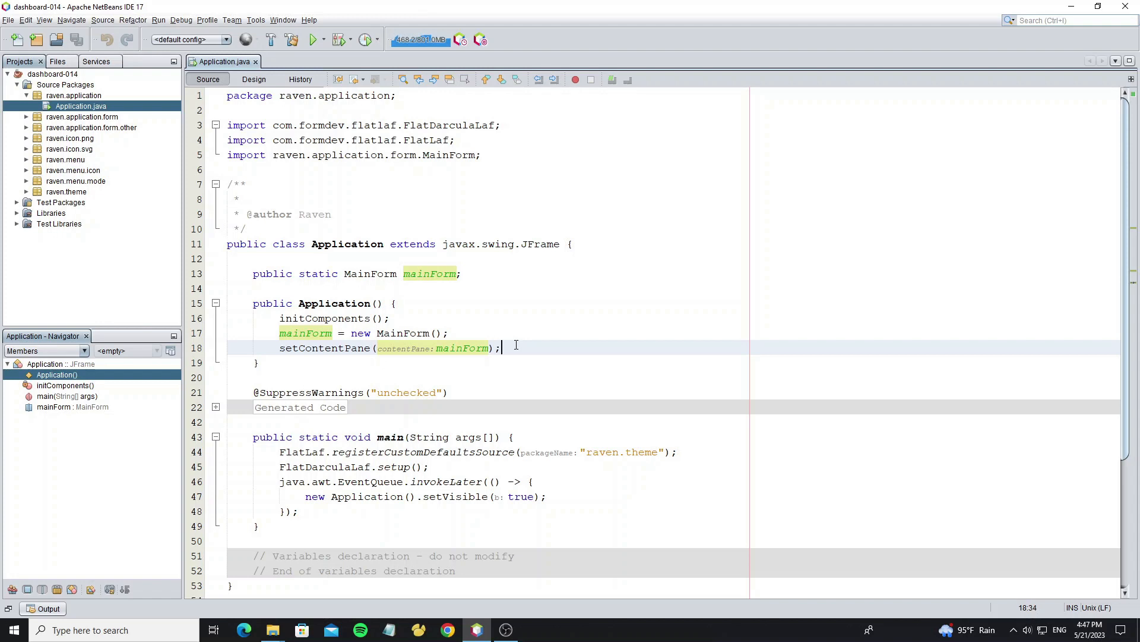
pyautogui.moveTo(286, 452)
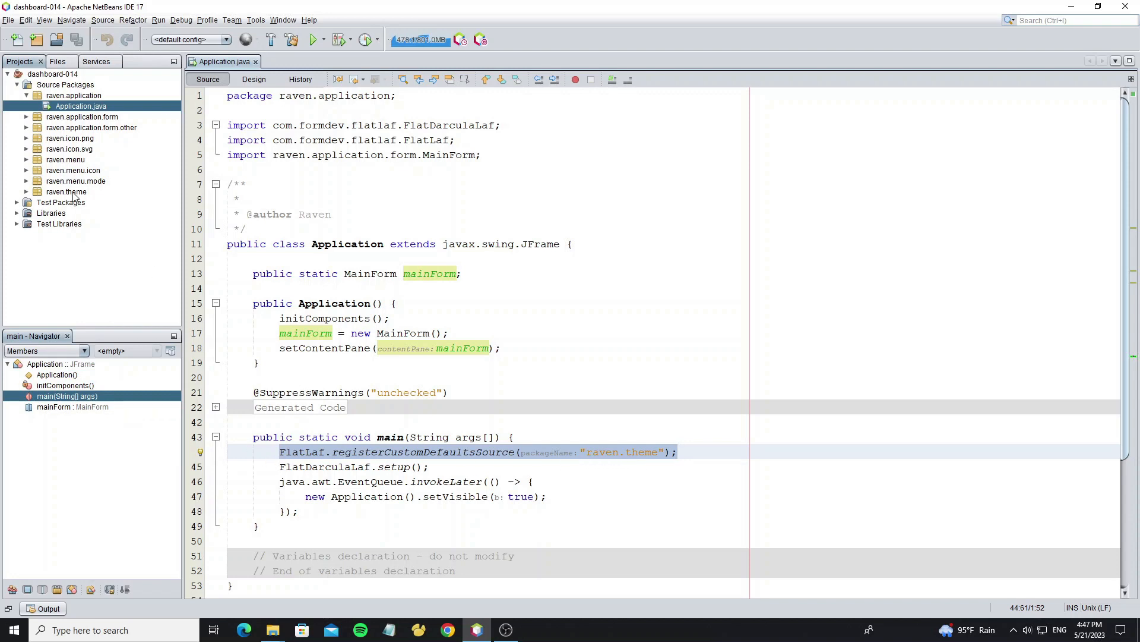
# Try the FlatIntelliJLaf look and feel by running the project, then revert to FlatDarculaLaf.
pyautogui.click(64, 191)
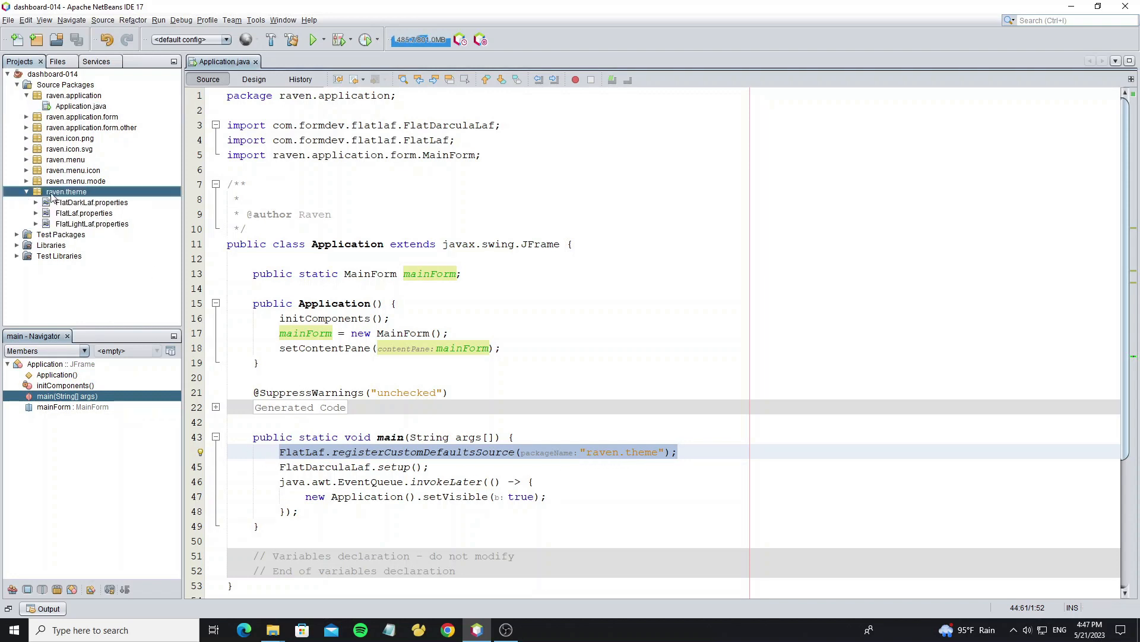
pyautogui.click(25, 191)
pyautogui.write('IntelliJ')
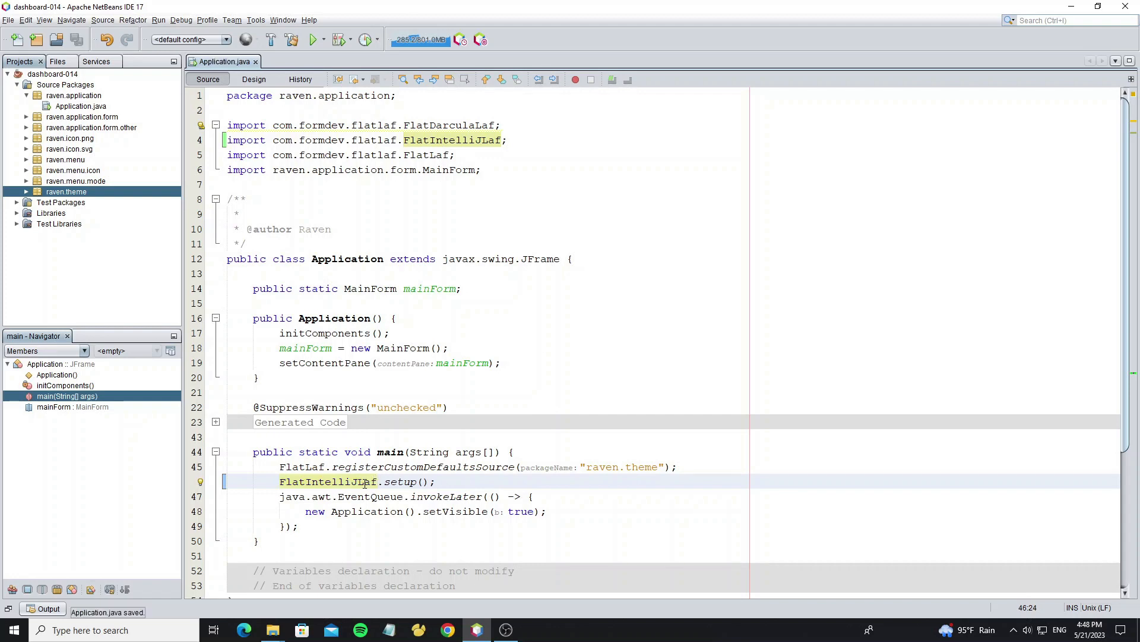
pyautogui.click(312, 39)
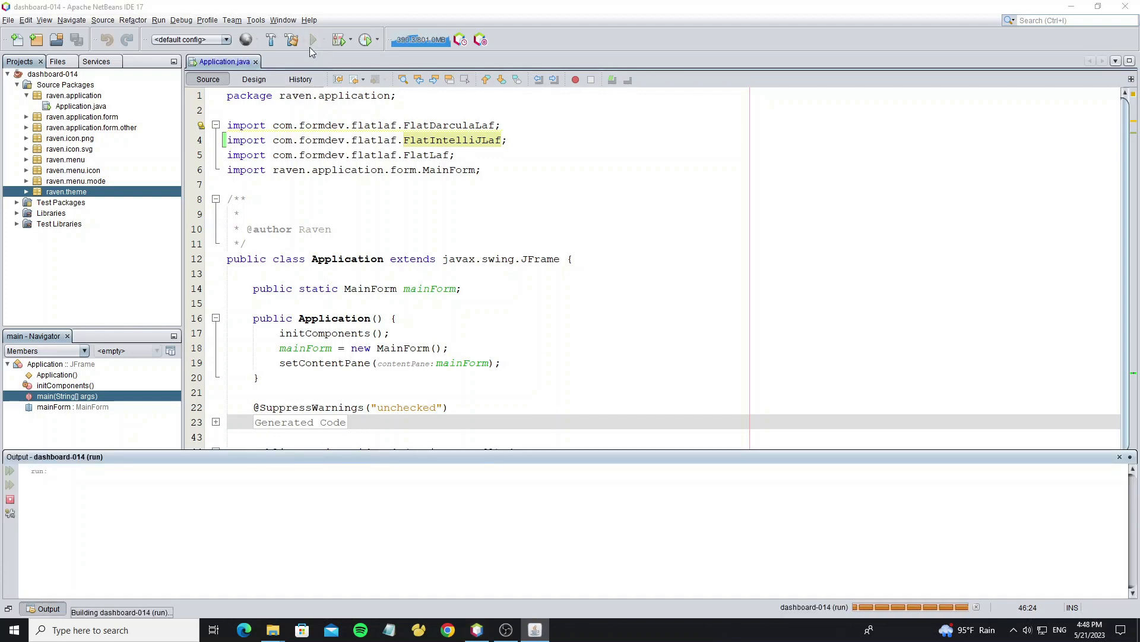
pyautogui.click(311, 40)
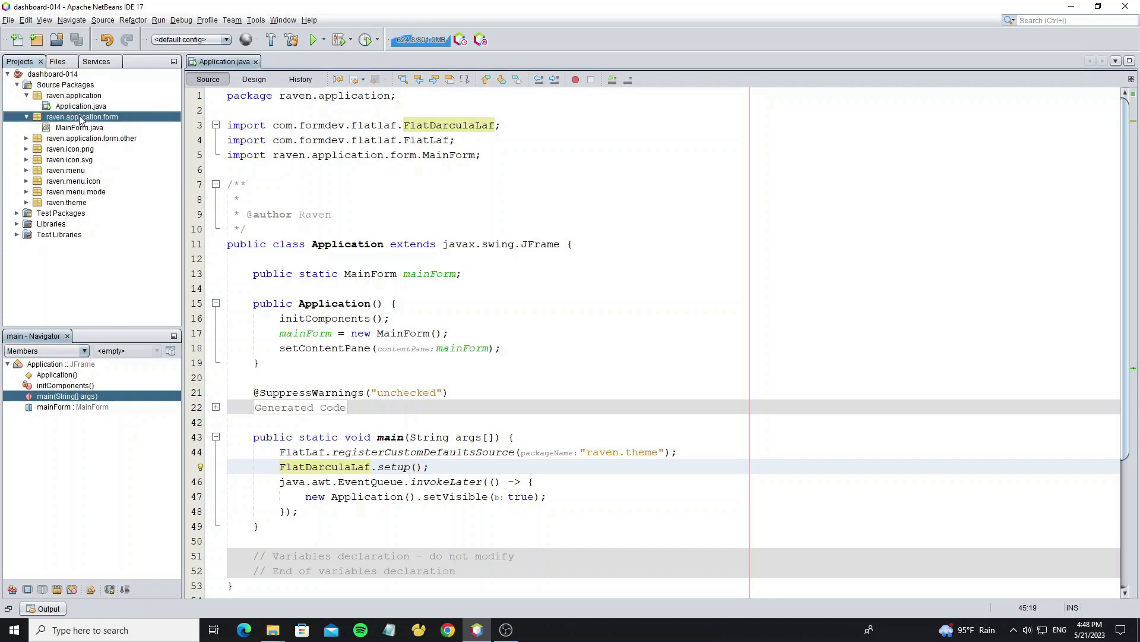
# Review MainForm.java's initMenuEvent and showForm code that places forms in panelBody.
pyautogui.doubleClick(78, 127)
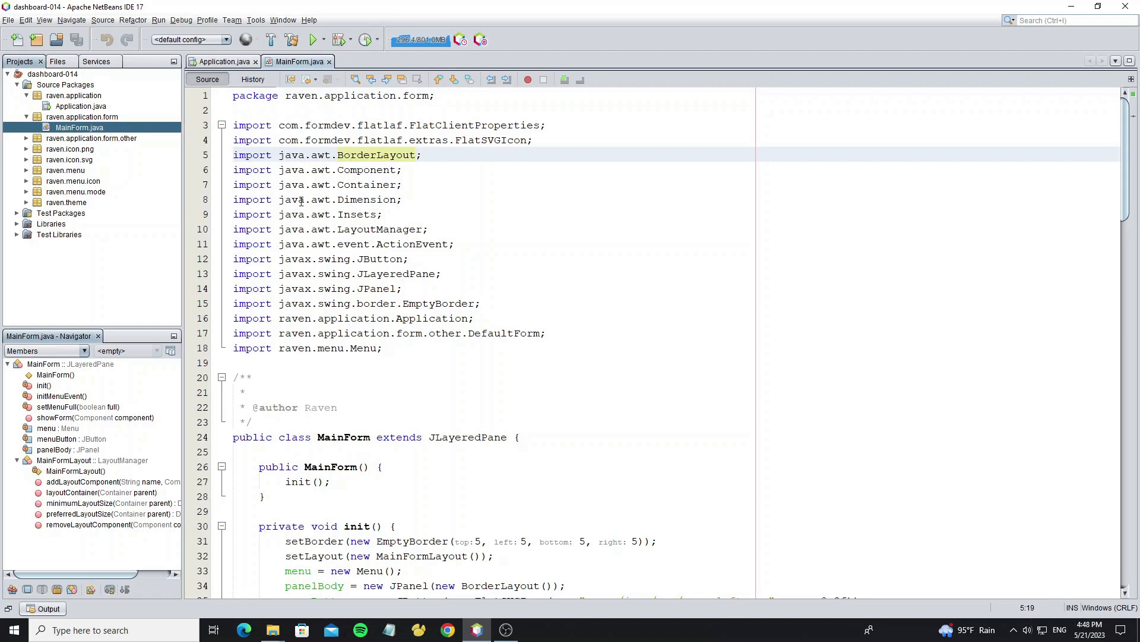
pyautogui.scroll(-3)
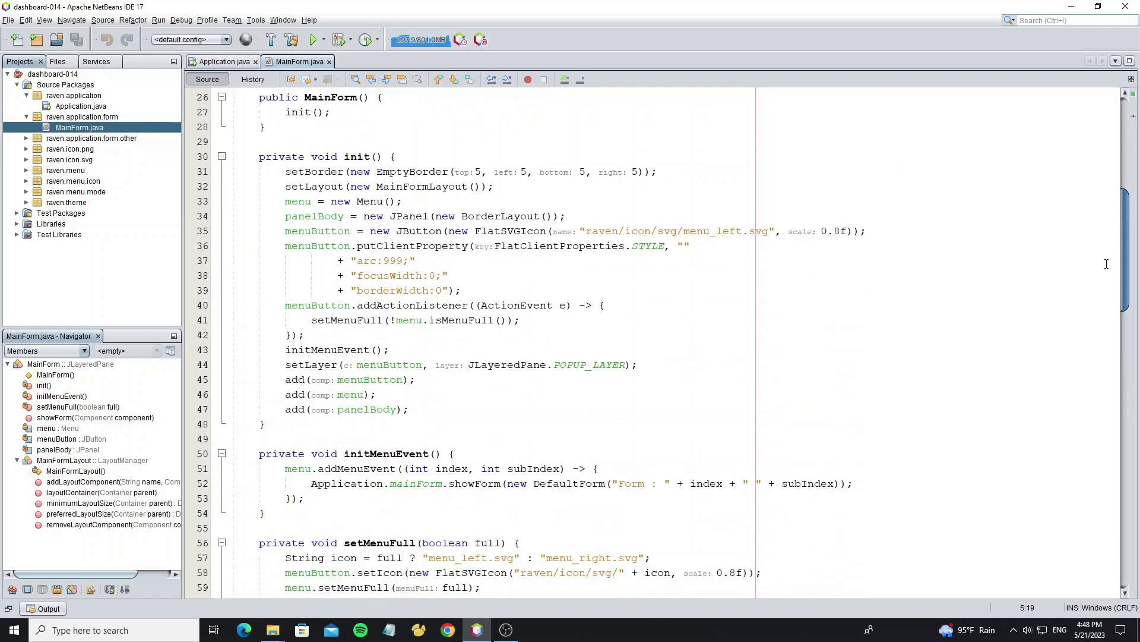
pyautogui.scroll(-3)
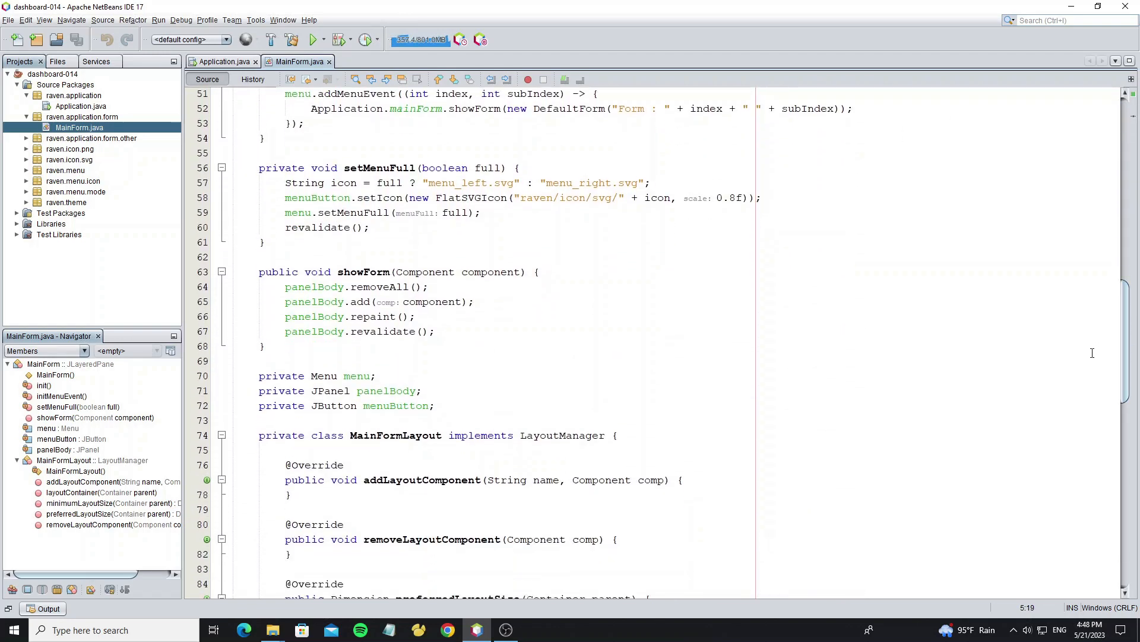
pyautogui.moveTo(285, 377); pyautogui.dragTo(435, 405)
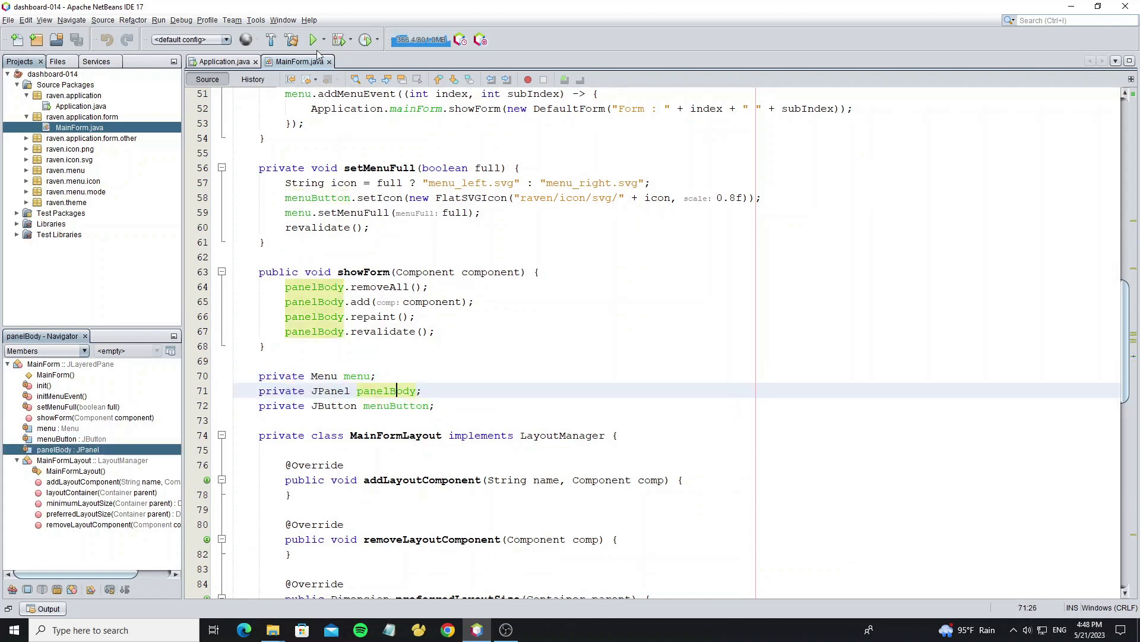
# Run the dashboard again and collapse its side menu in the dark theme.
pyautogui.click(313, 40)
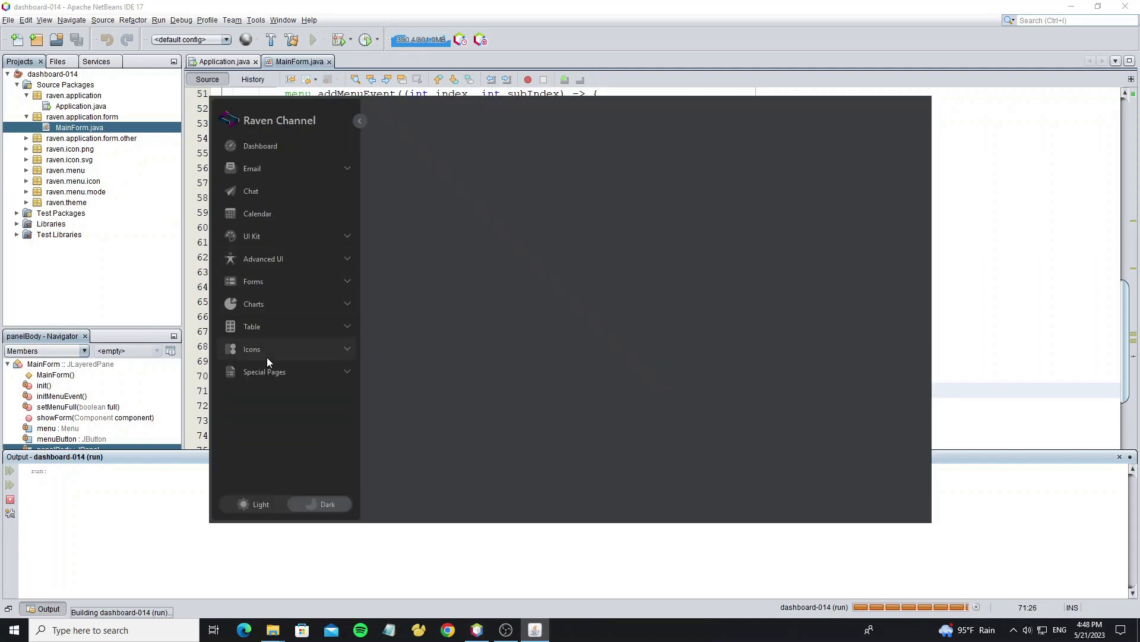
pyautogui.click(359, 122)
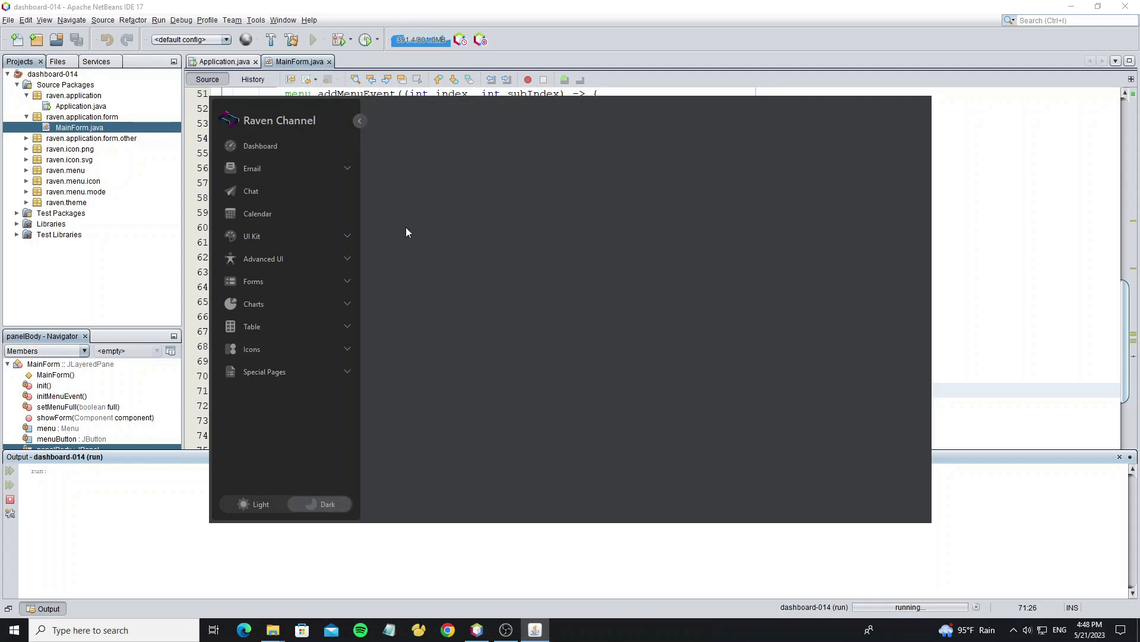
pyautogui.moveTo(720, 161)
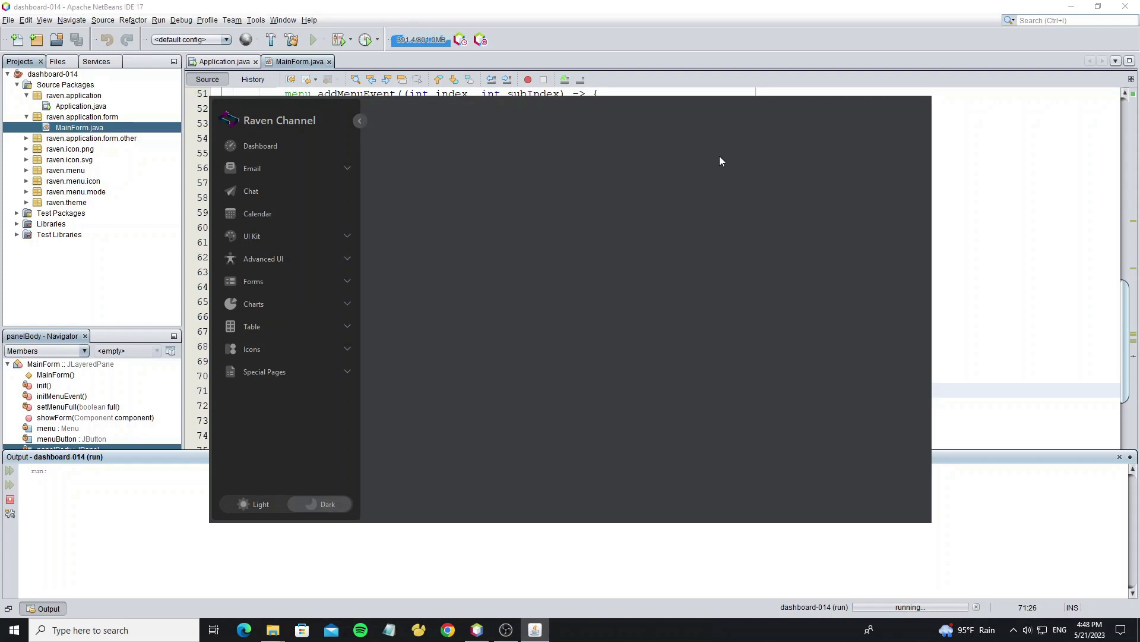
pyautogui.moveTo(467, 314)
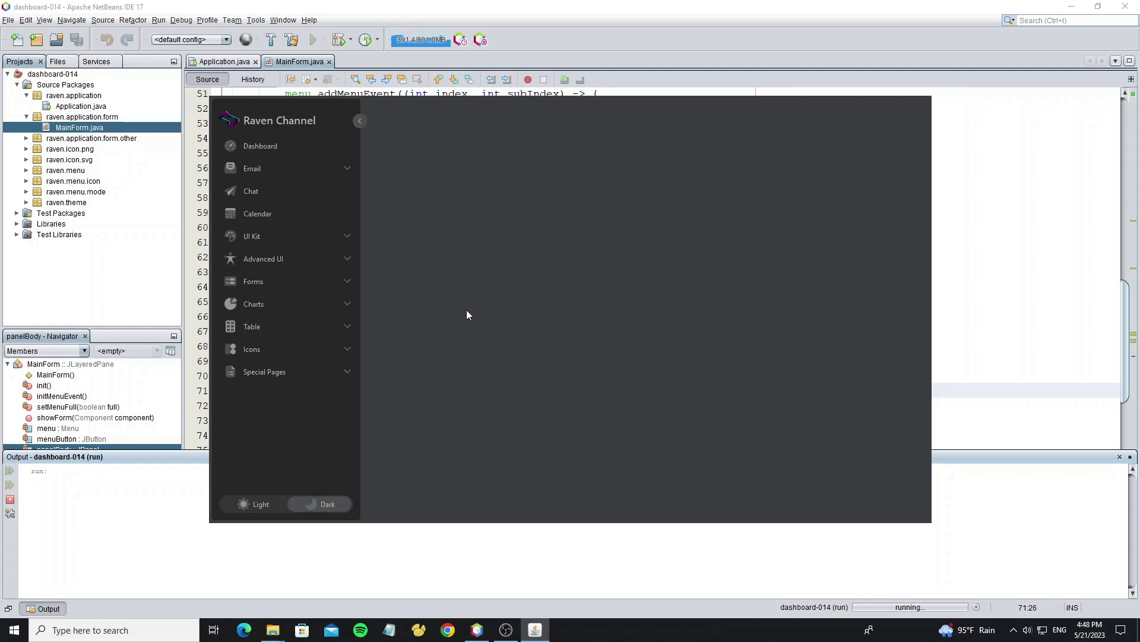
pyautogui.moveTo(444, 332)
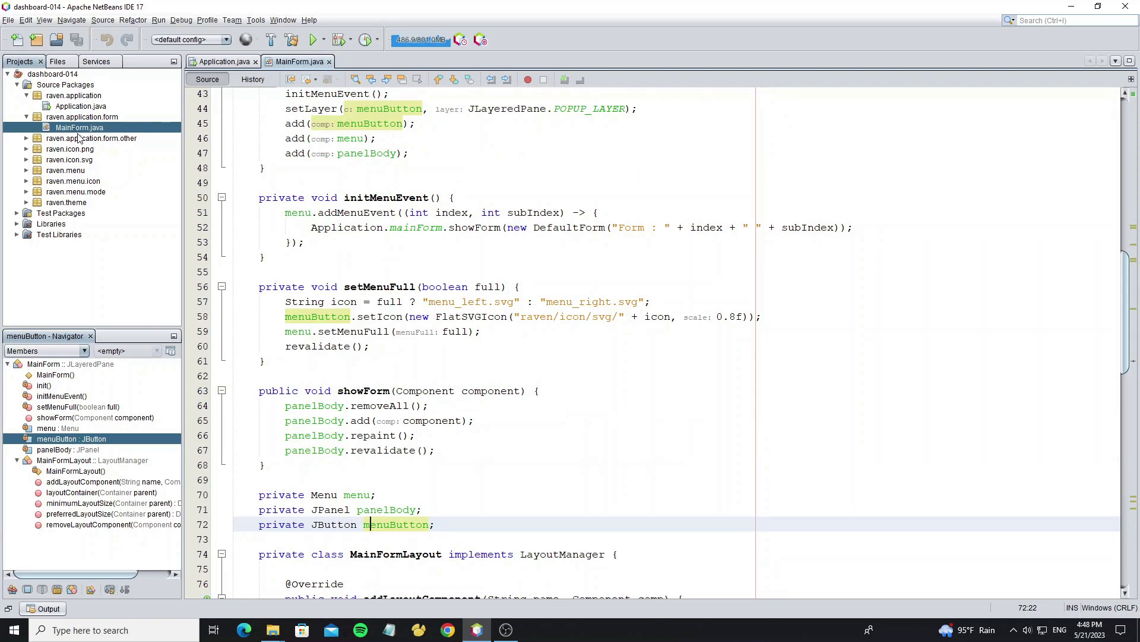
# Reveal DefaultForm, logo.png, the SVG icons and menu classes by expanding their packages.
pyautogui.click(90, 138)
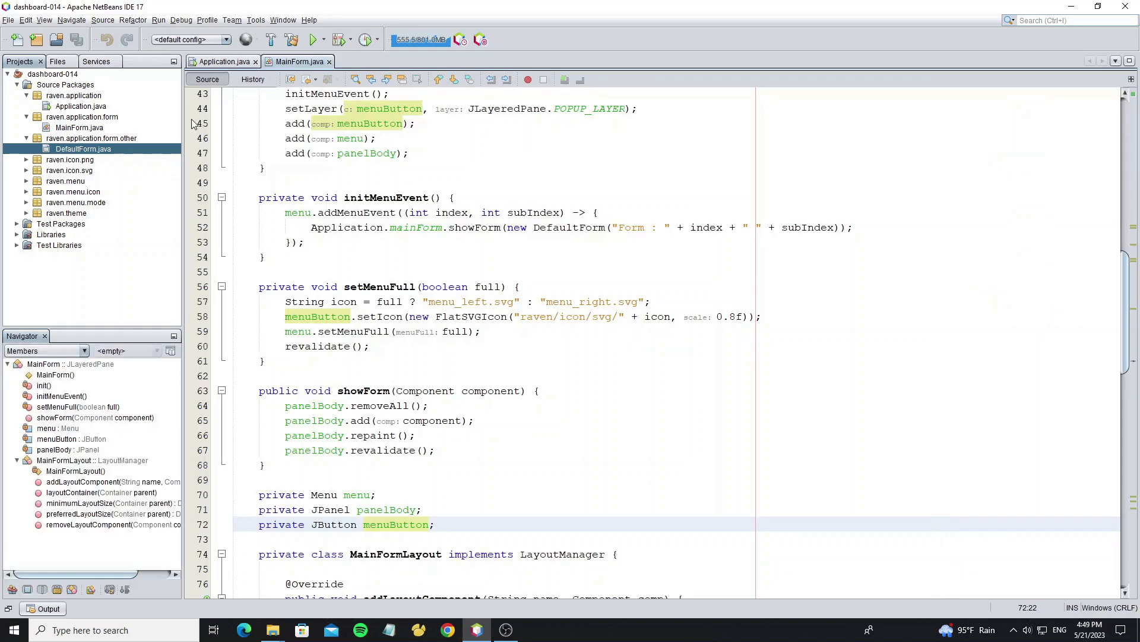
pyautogui.click(70, 159)
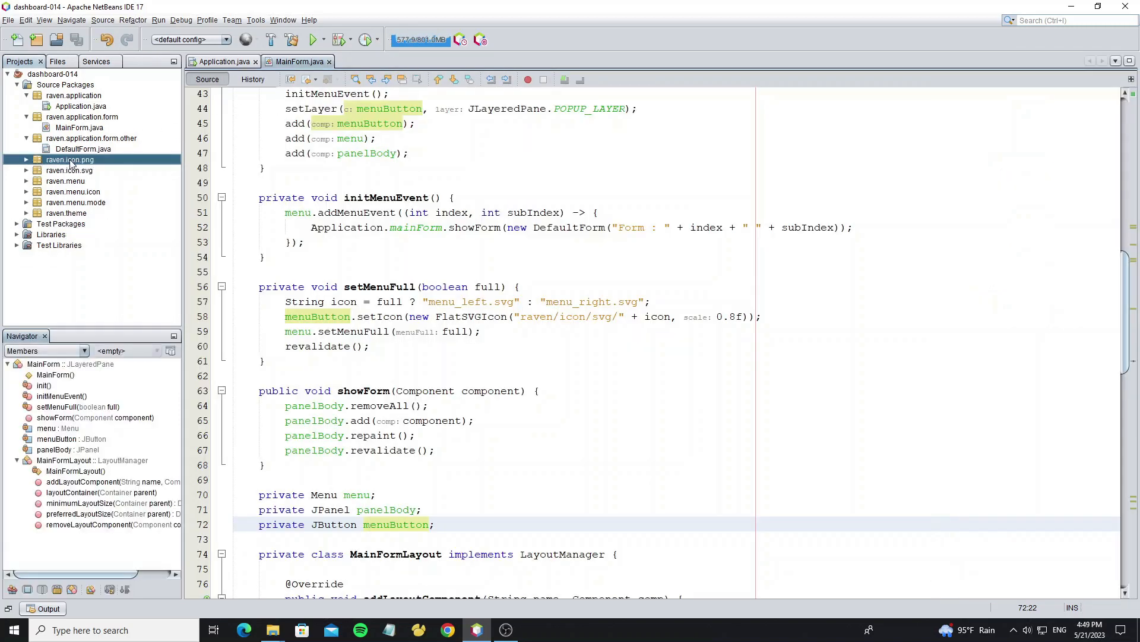
pyautogui.click(24, 159)
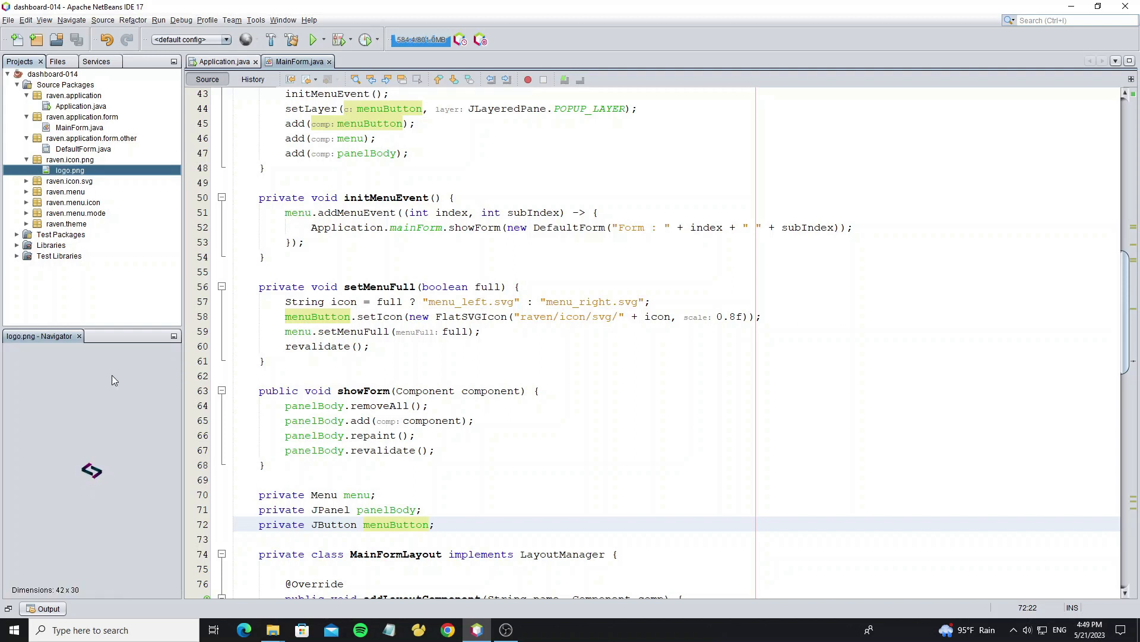
pyautogui.click(70, 159)
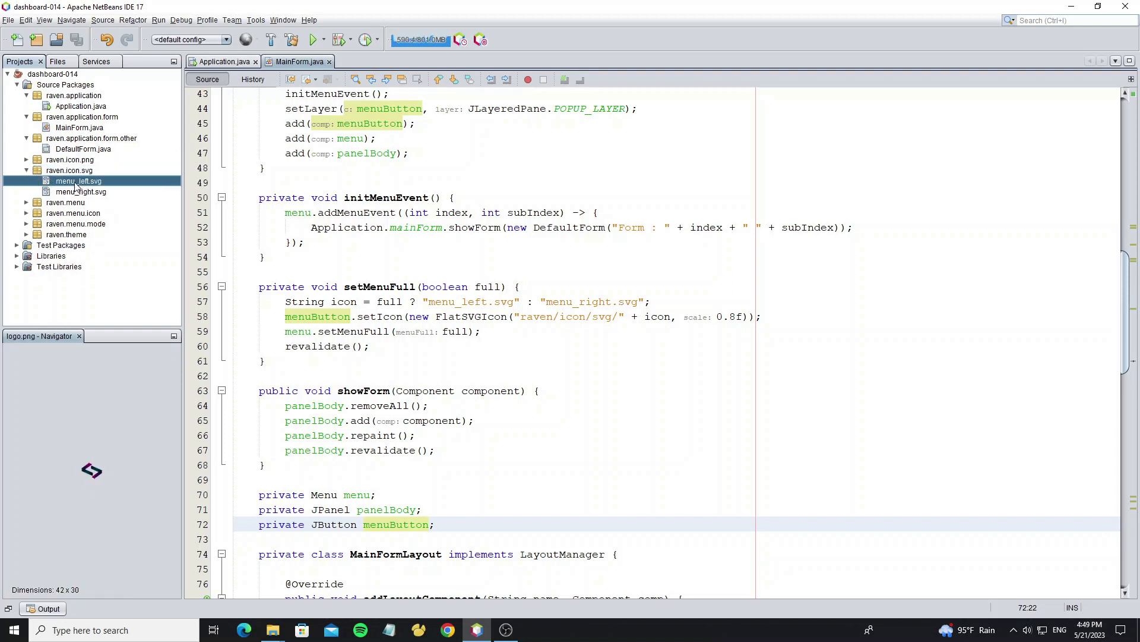
pyautogui.click(69, 170)
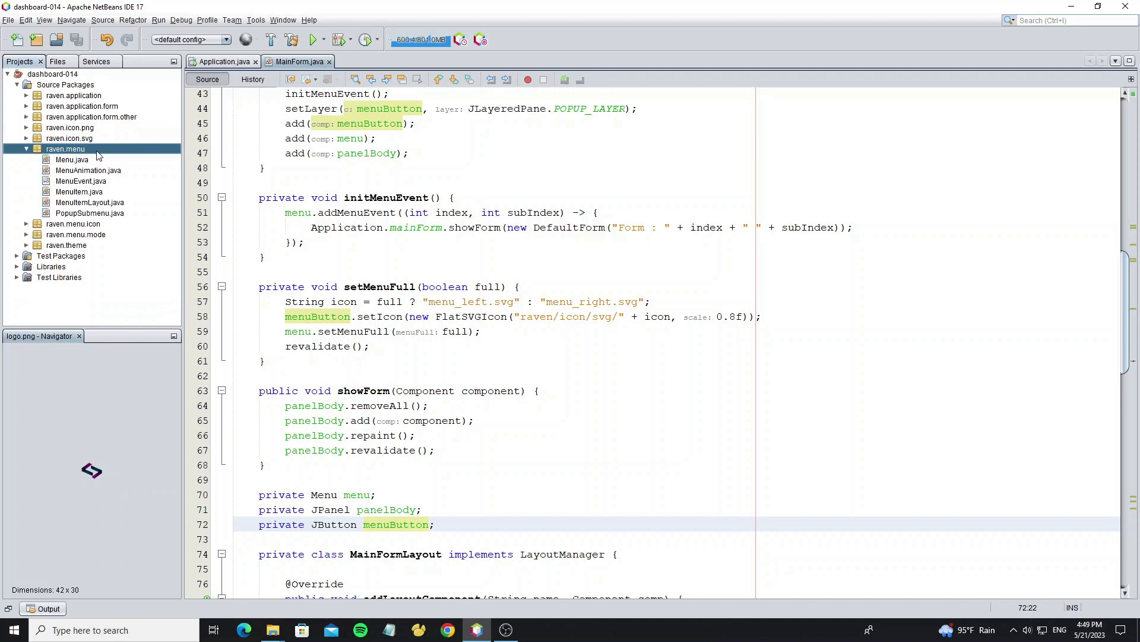
# Highlight the Email submenu entries "Inbox", "Read", "Compost" in Menu.java's menuItems array.
pyautogui.doubleClick(72, 159)
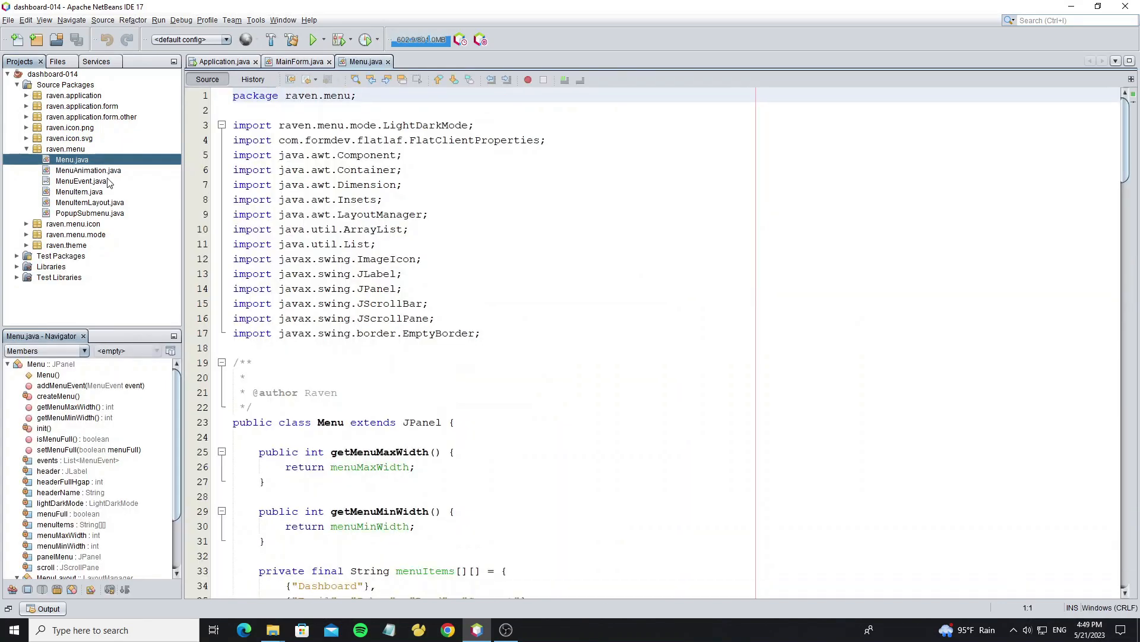
pyautogui.scroll(-3)
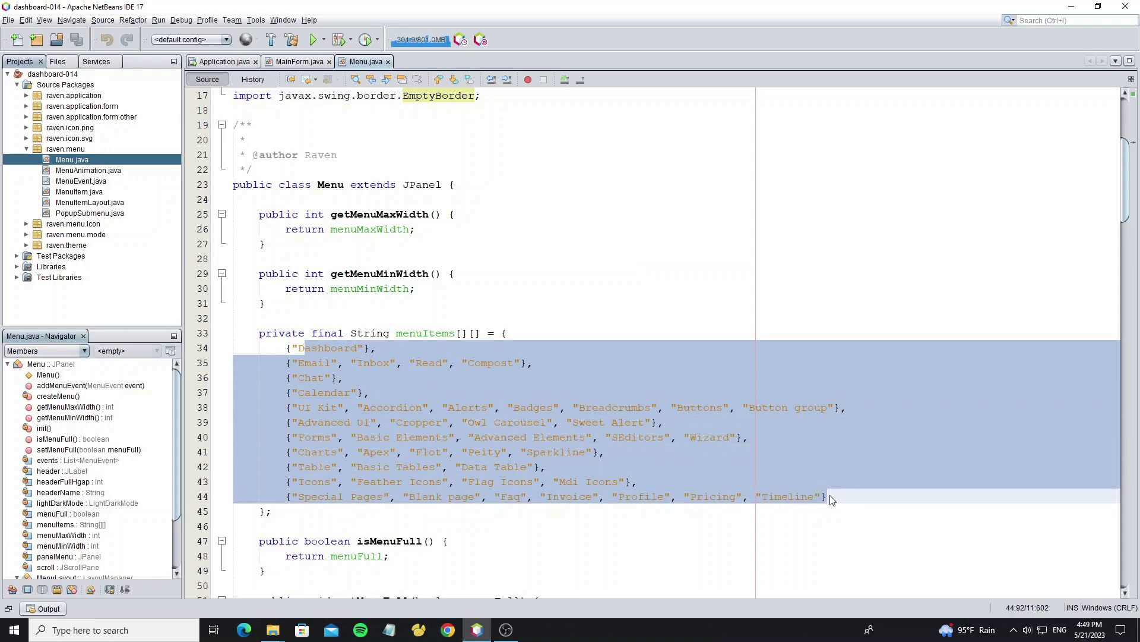
pyautogui.click(328, 348)
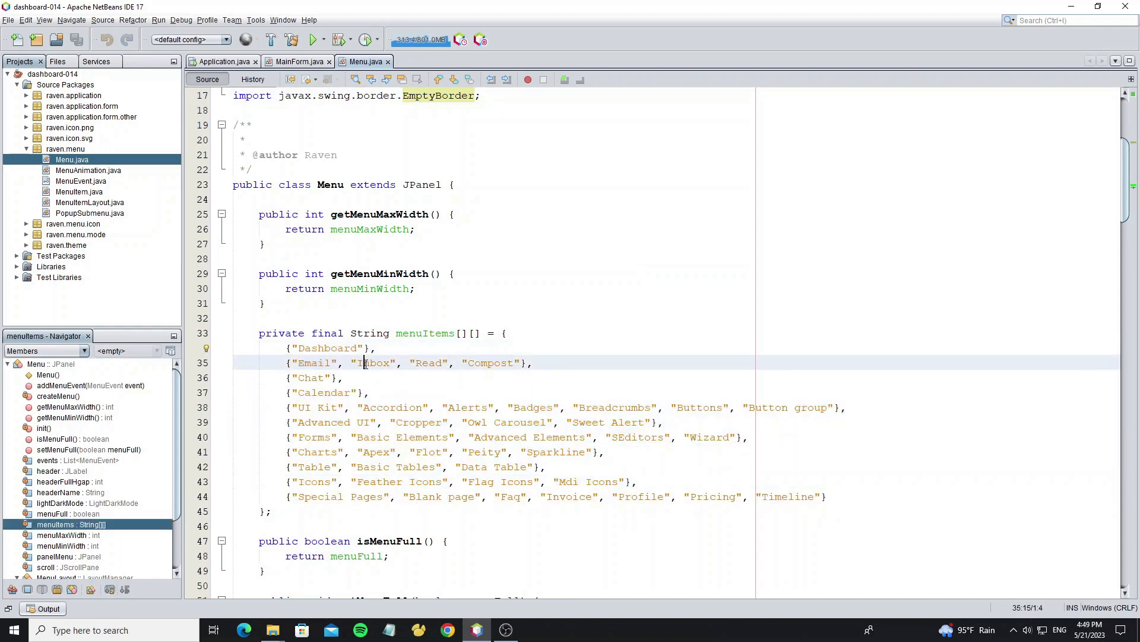
pyautogui.moveTo(357, 363); pyautogui.dragTo(513, 363)
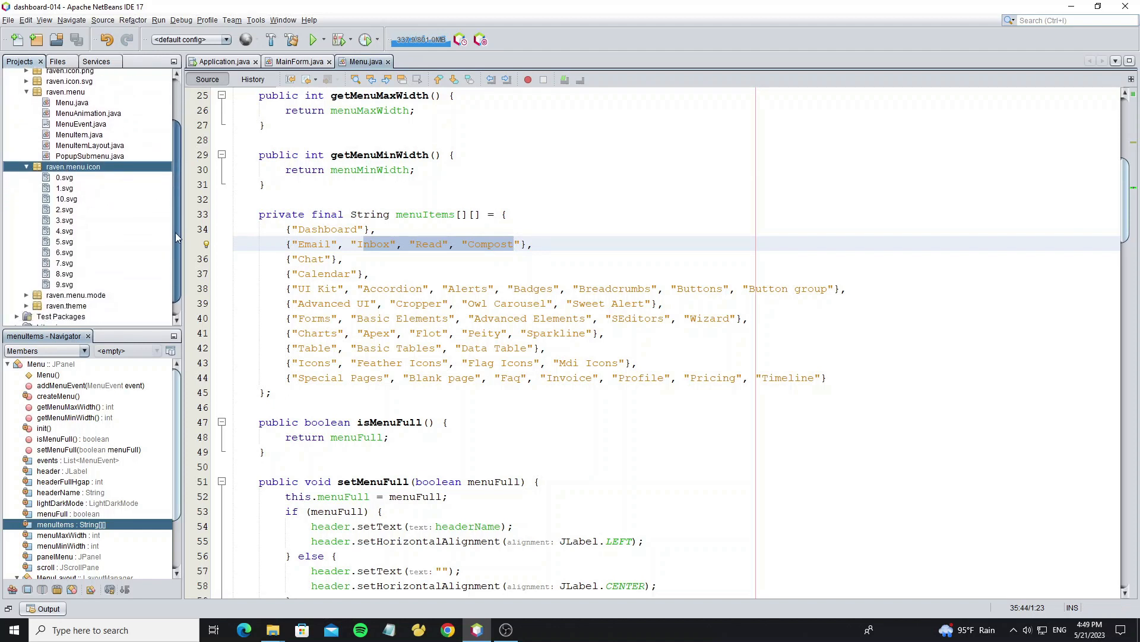
# Select the first numbered menu icon file and scroll Menu.java down to its init() setup.
pyautogui.click(64, 177)
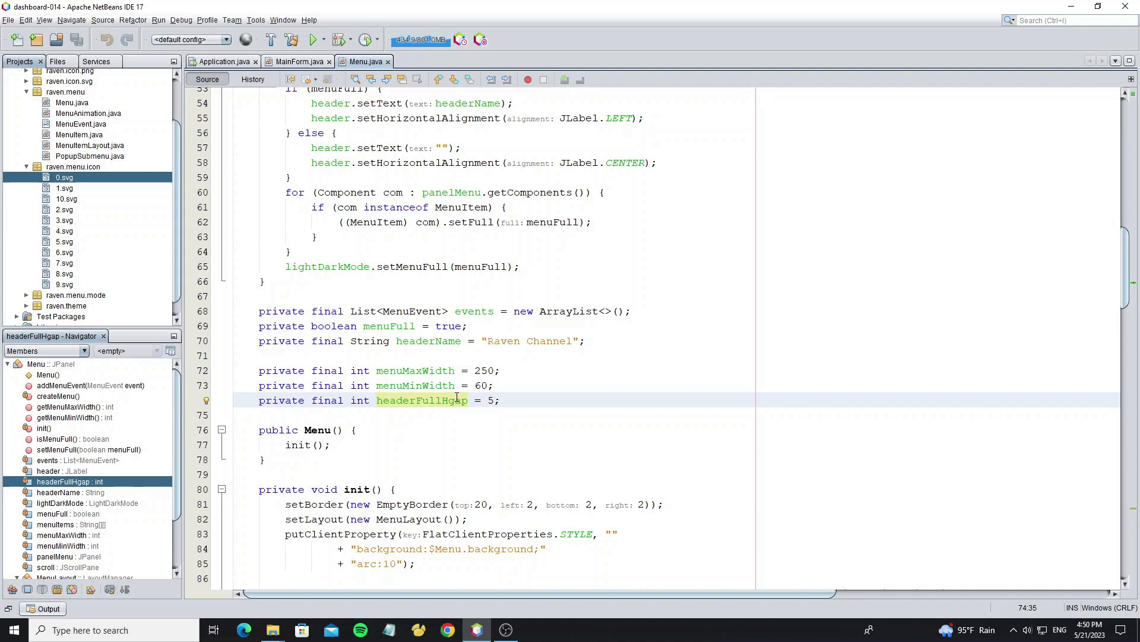
pyautogui.moveTo(1112, 267)
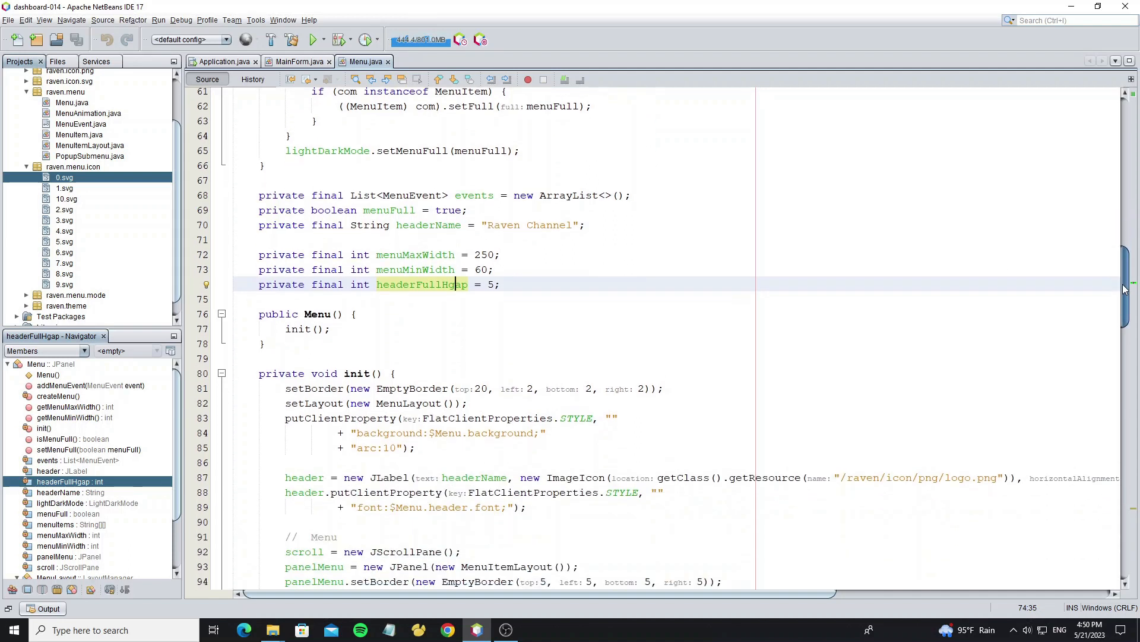
pyautogui.scroll(-3)
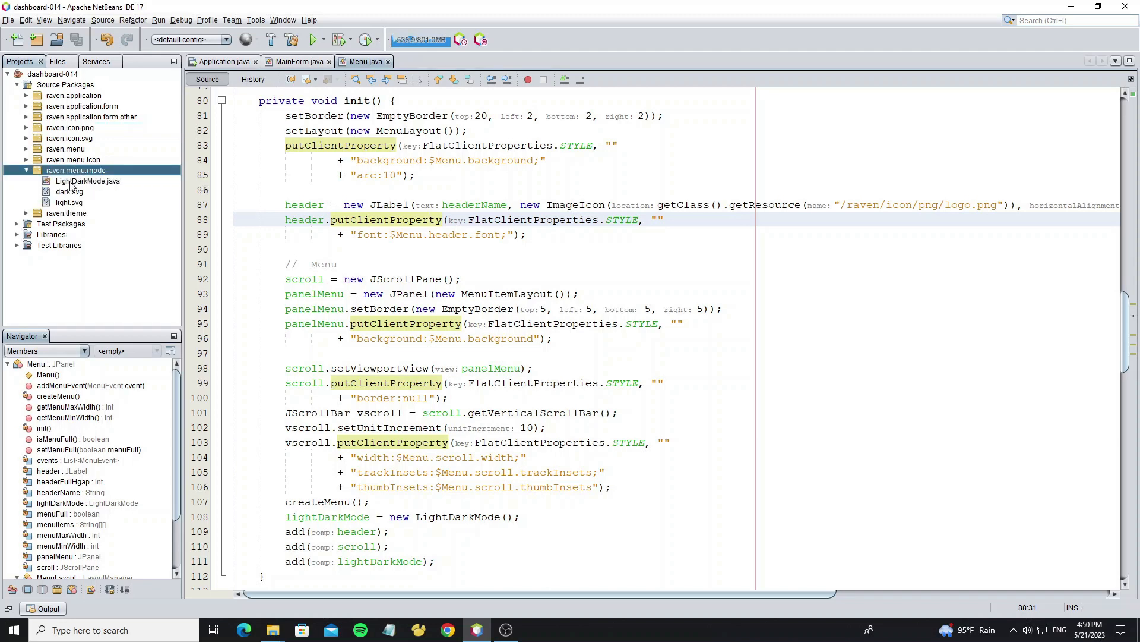
# Inspect LightDarkMode's members and browse the FlatDarkLaf and FlatLaf properties files in raven.theme.
pyautogui.click(86, 180)
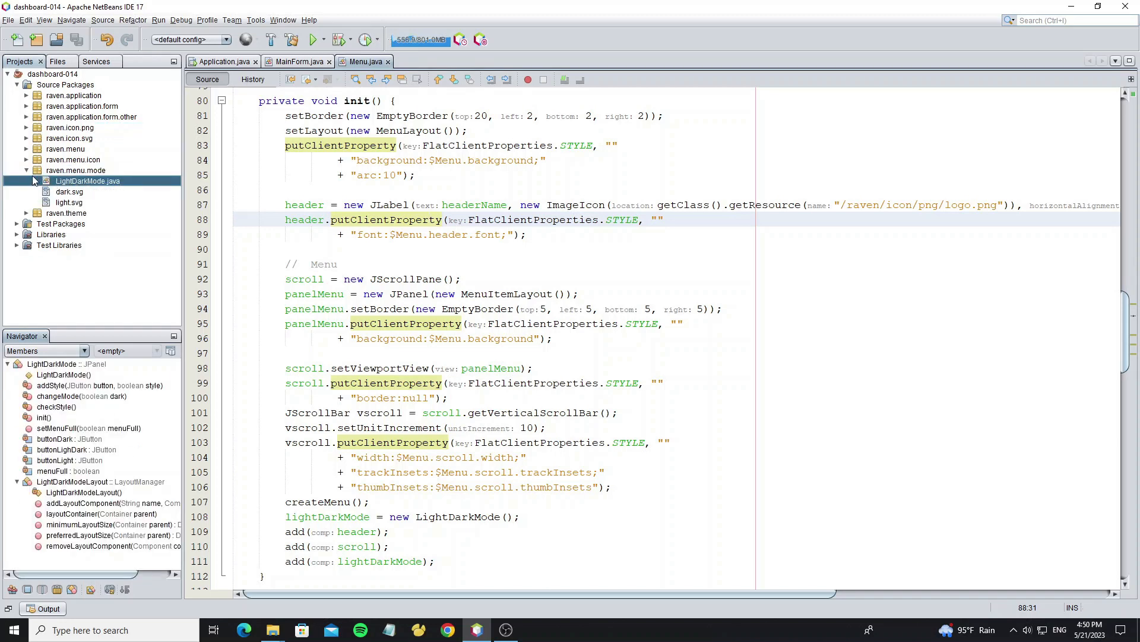
pyautogui.click(24, 170)
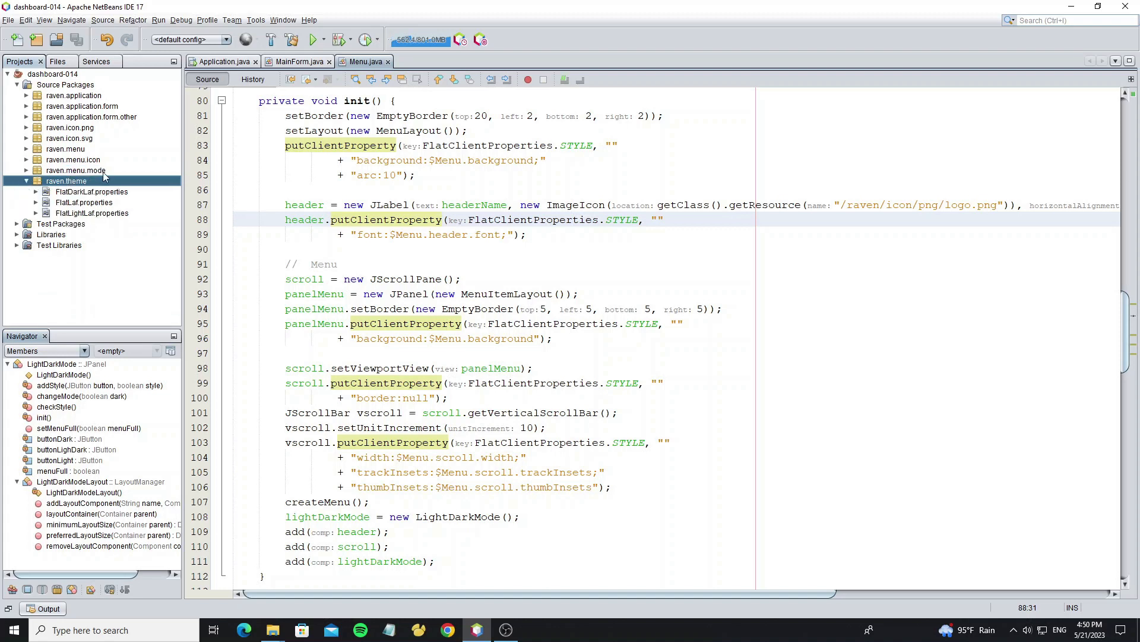
pyautogui.click(91, 191)
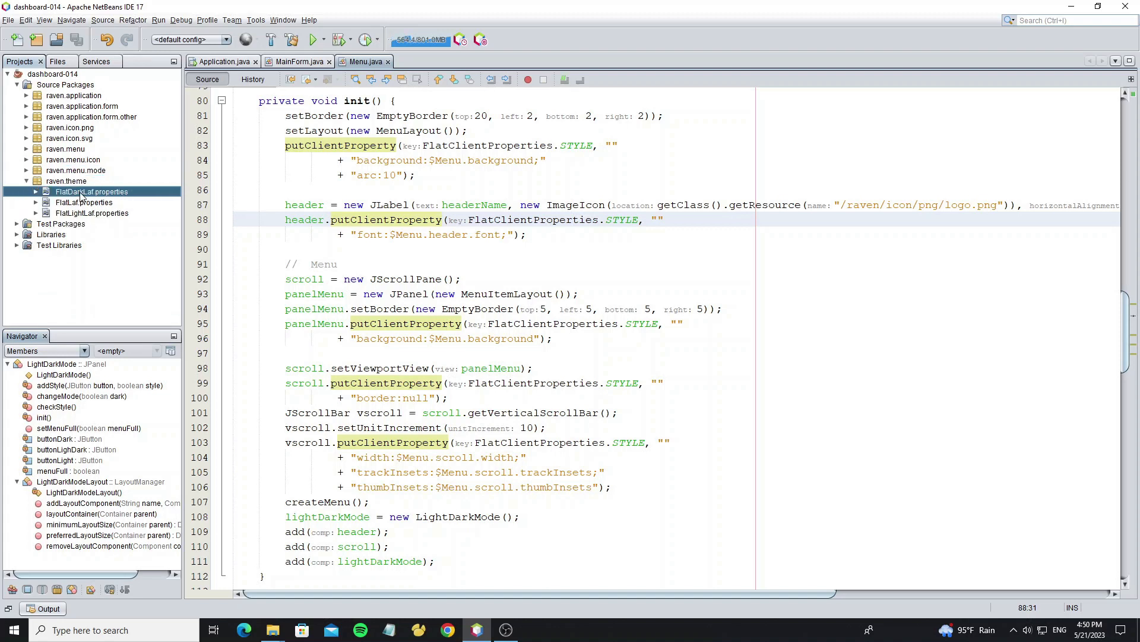
pyautogui.click(82, 202)
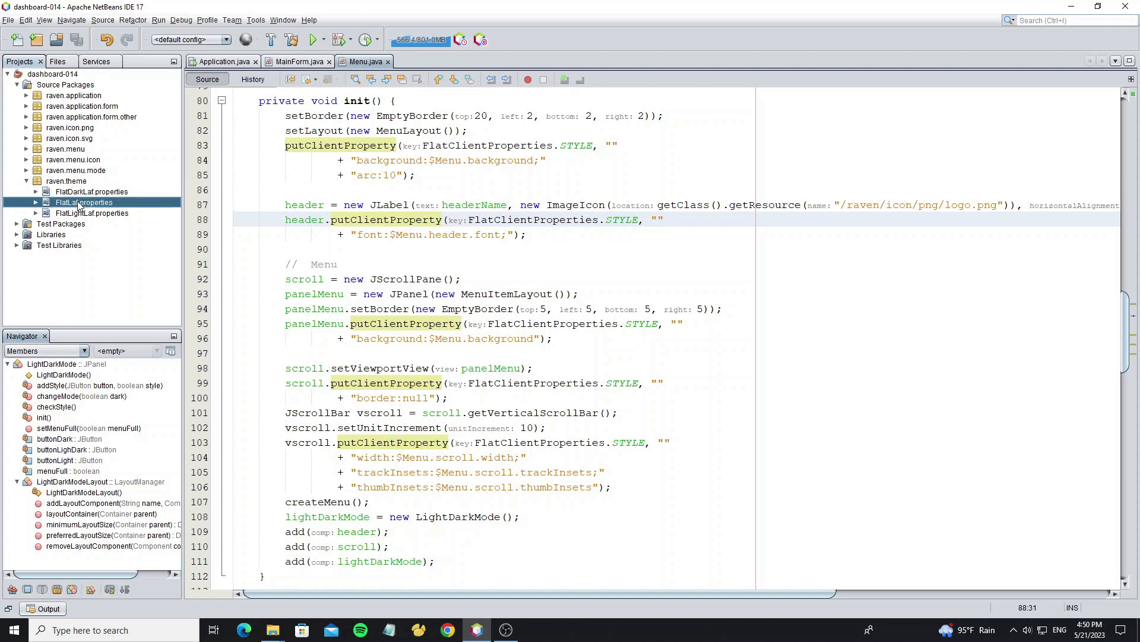
pyautogui.click(91, 191)
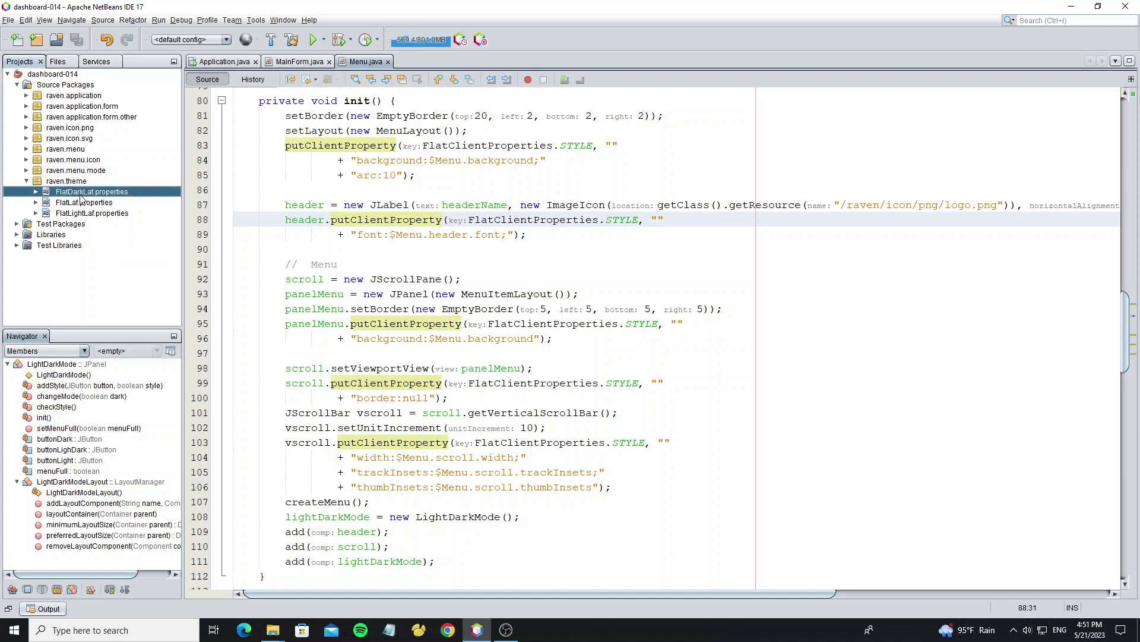
# Compare FlatLaf and FlatLightLaf properties, then open FlatLaf.properties with its accent colour and menu keys.
pyautogui.click(83, 202)
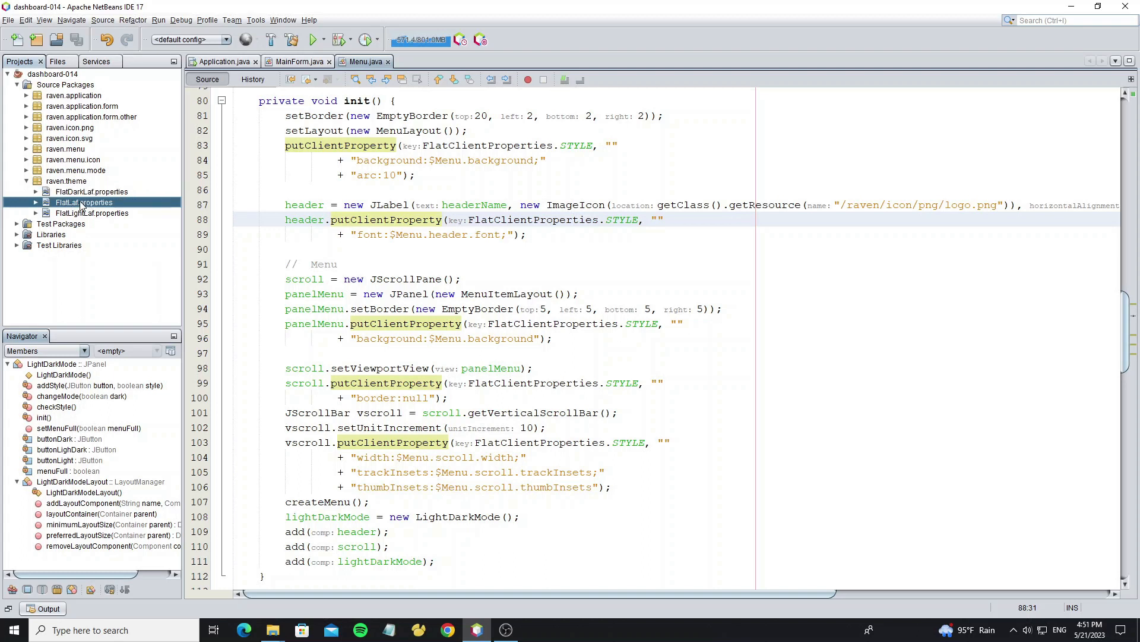
pyautogui.click(91, 213)
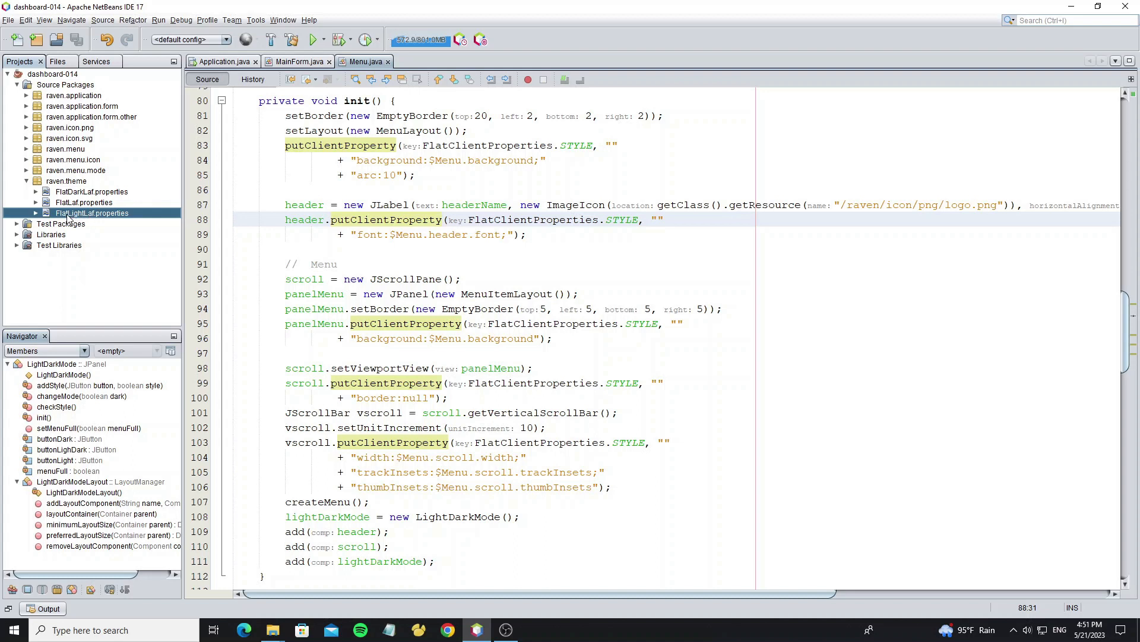
pyautogui.click(83, 202)
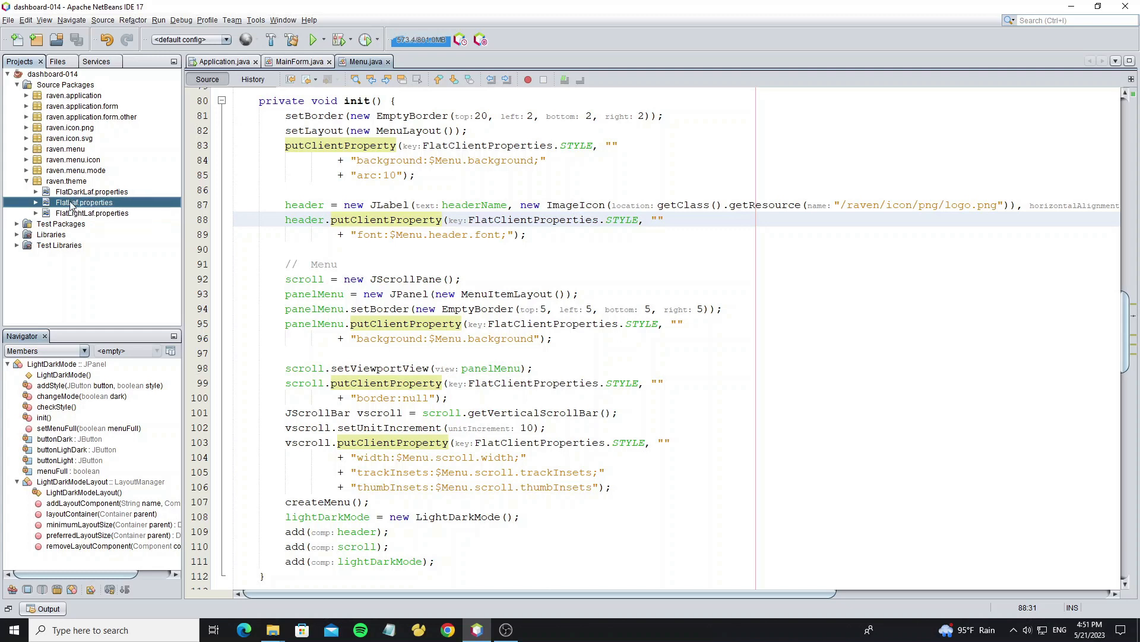
pyautogui.doubleClick(83, 202)
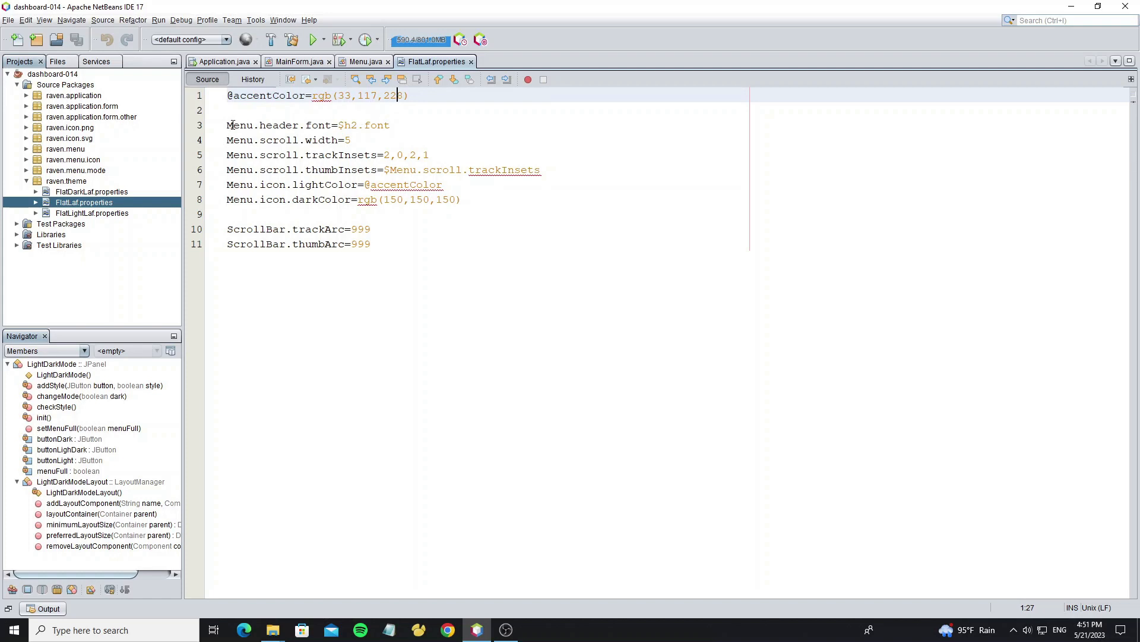
# Select the theme property keys and run the dashboard project so the Raven Channel window starts.
pyautogui.moveTo(227, 125); pyautogui.dragTo(471, 199)
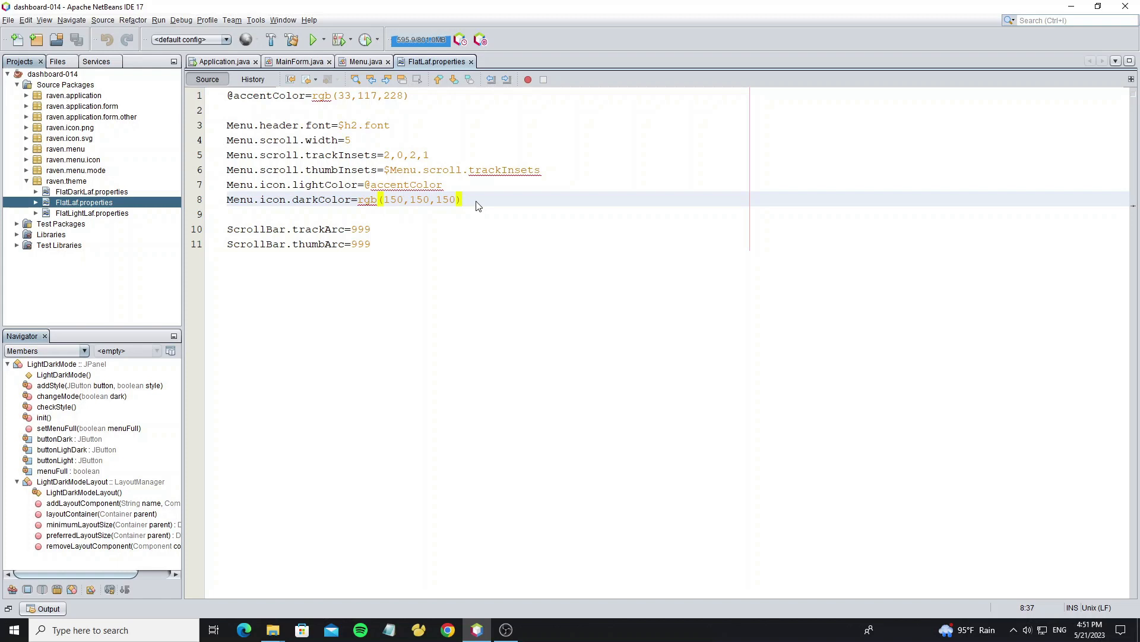
pyautogui.moveTo(361, 61)
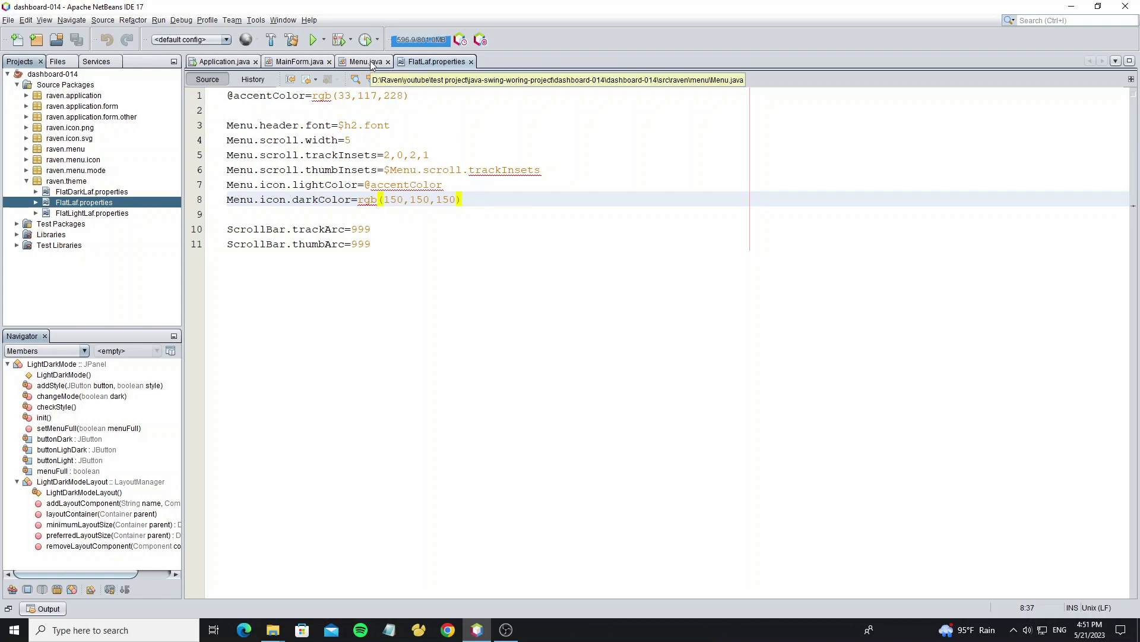
pyautogui.click(311, 41)
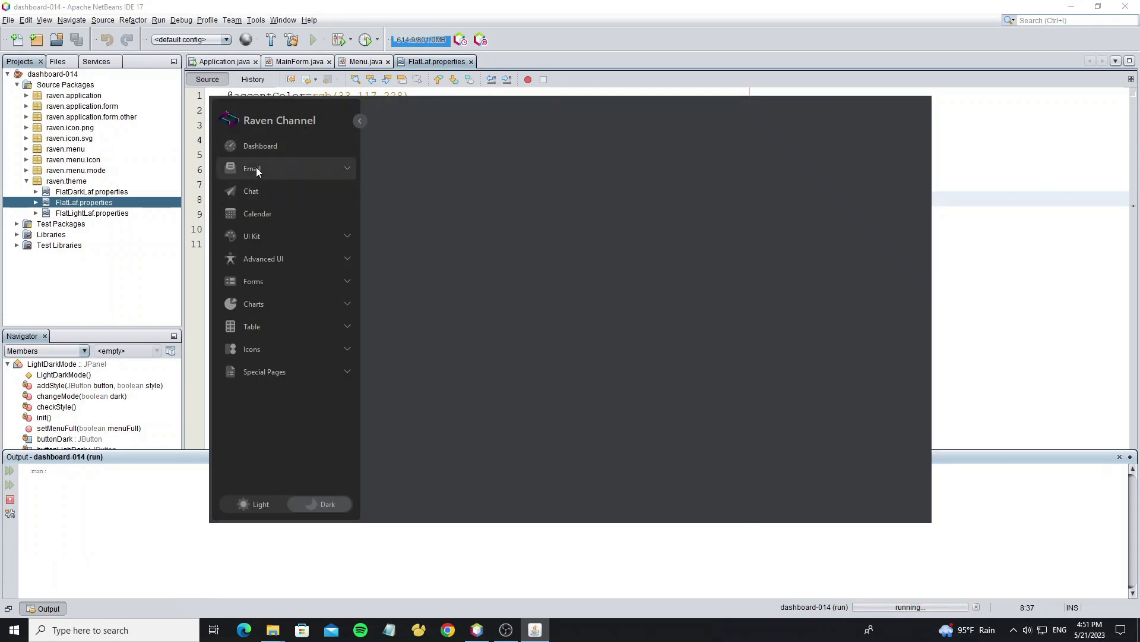
# Expand the Email entry in the running dashboard's sidebar before closing the app.
pyautogui.click(284, 168)
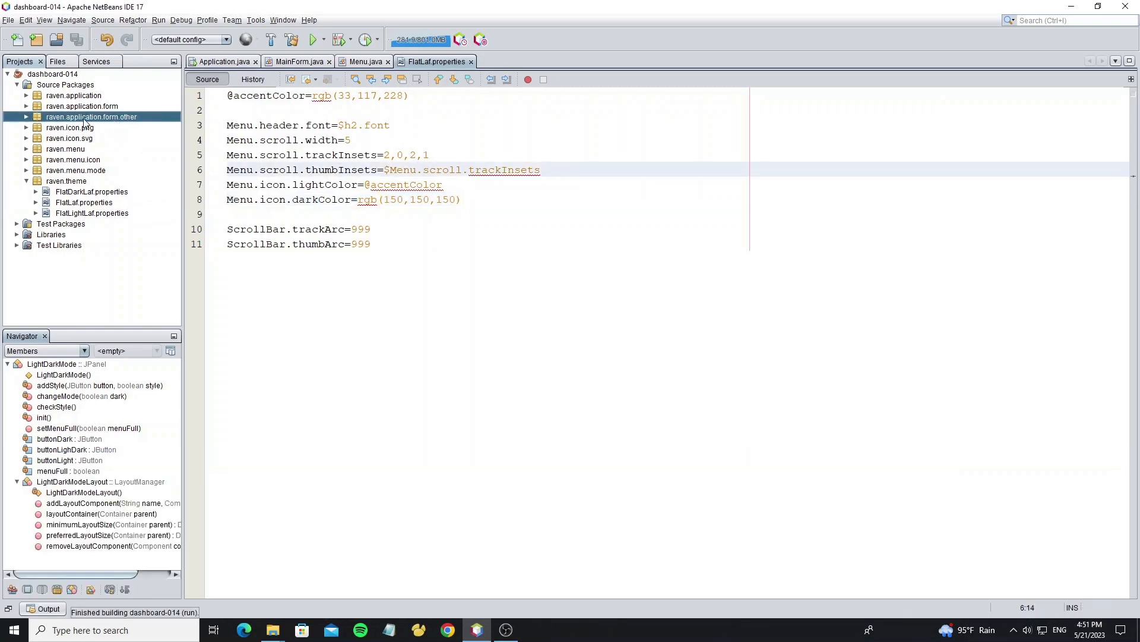
# Copy DefaultForm as a new FormInbox class and edit its label text to read Inbox.
pyautogui.rightClick(91, 116)
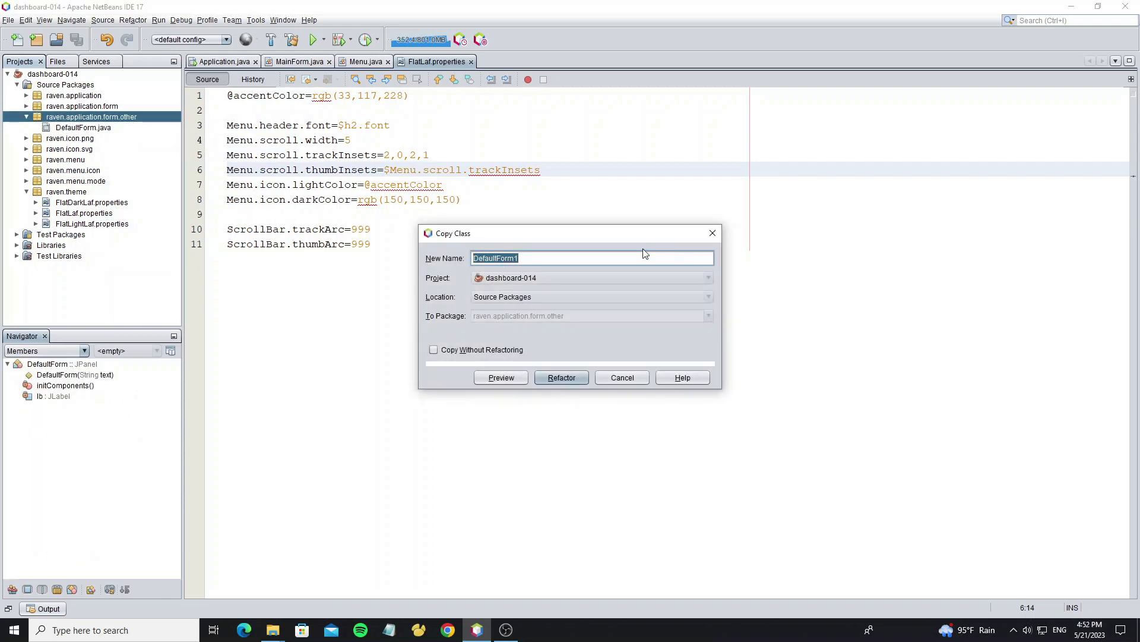
pyautogui.write('FormIn')
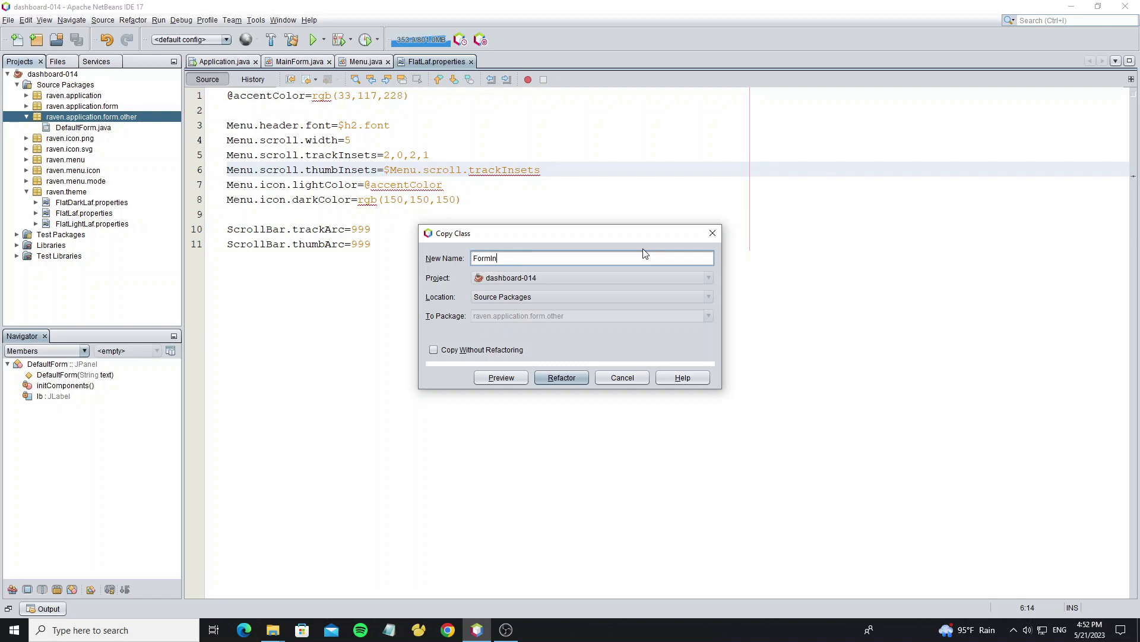
pyautogui.click(560, 376)
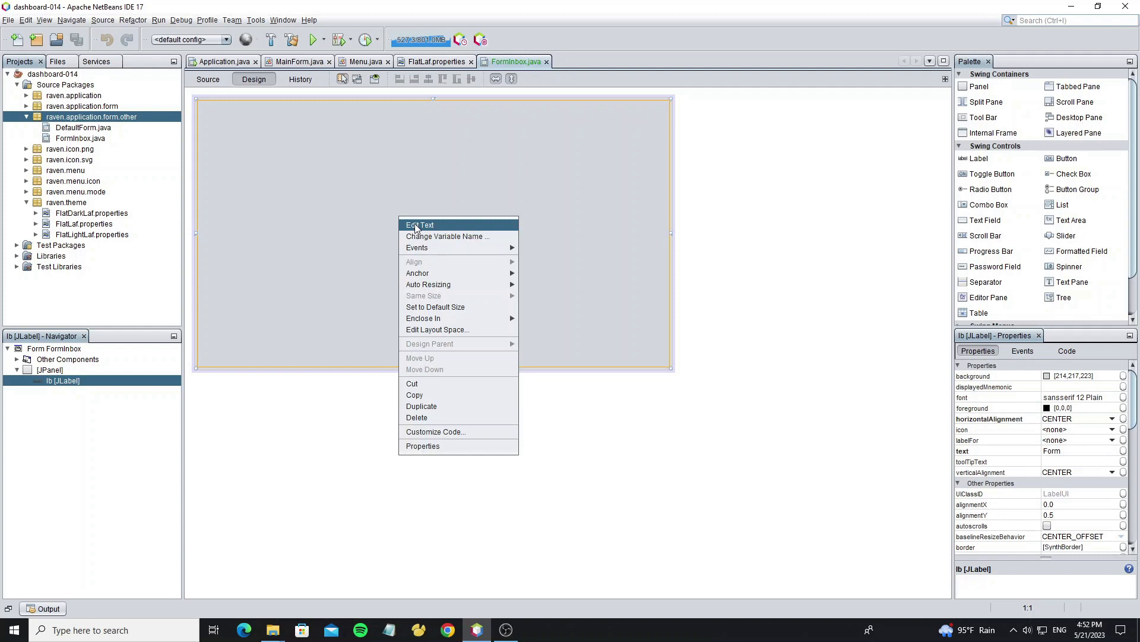
pyautogui.click(420, 225)
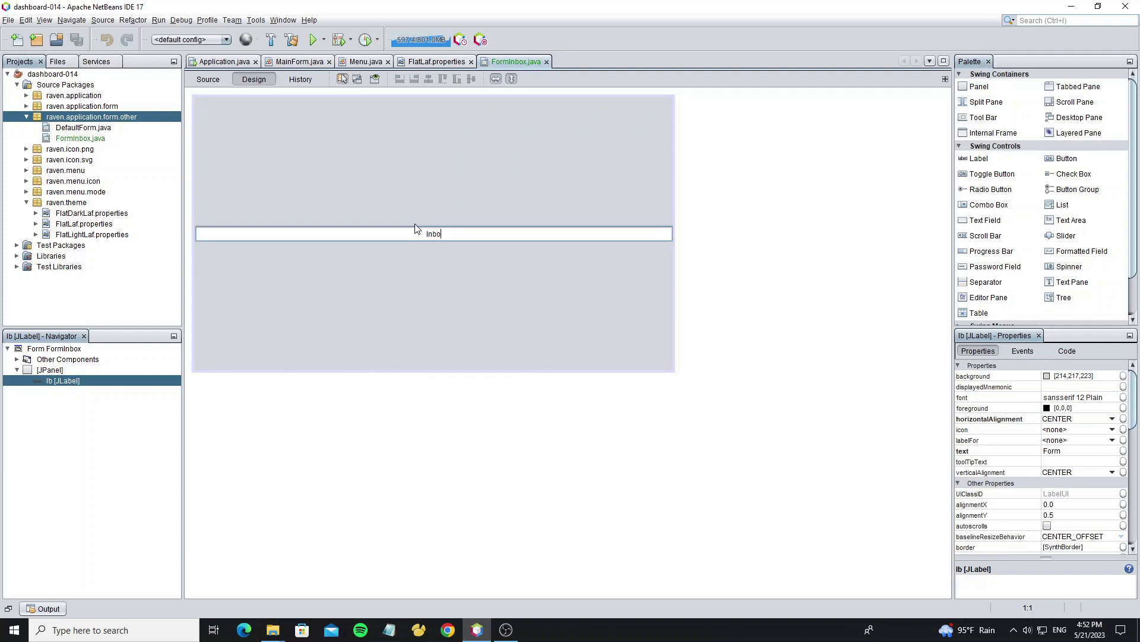
# Save the FormInbox source and return to the MainForm.java code.
pyautogui.click(206, 78)
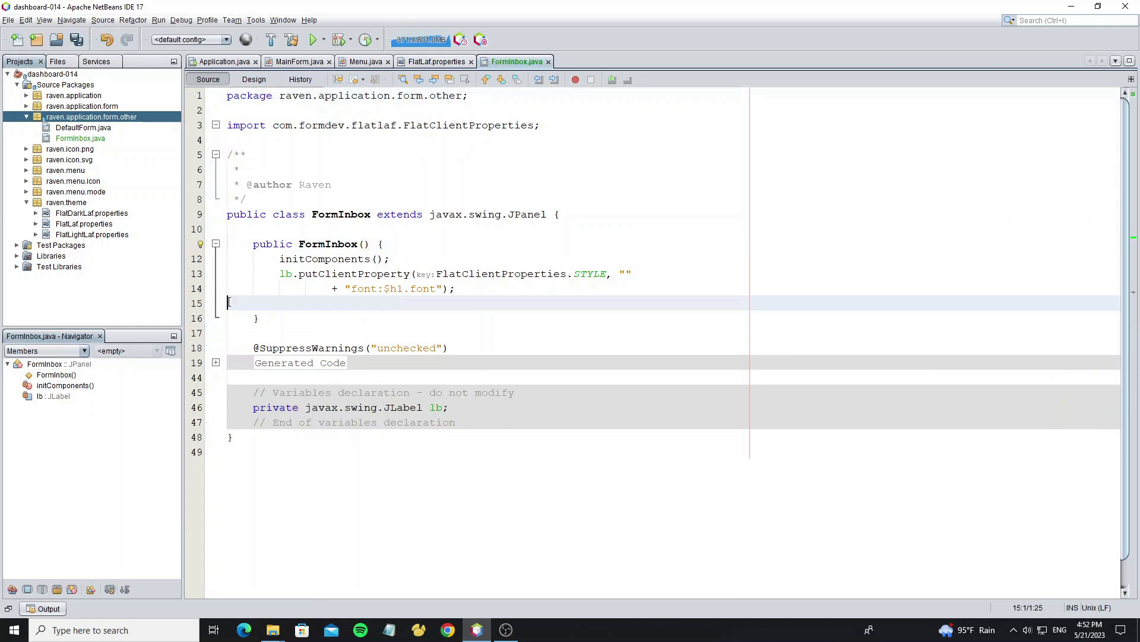
pyautogui.press('ctrl+s')
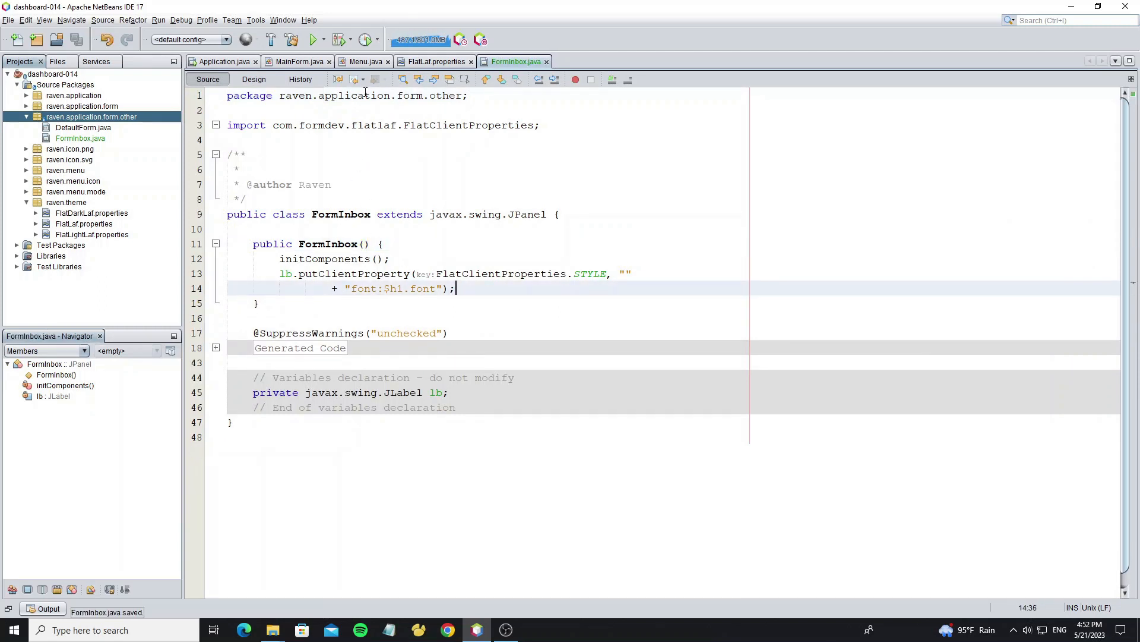
pyautogui.click(255, 78)
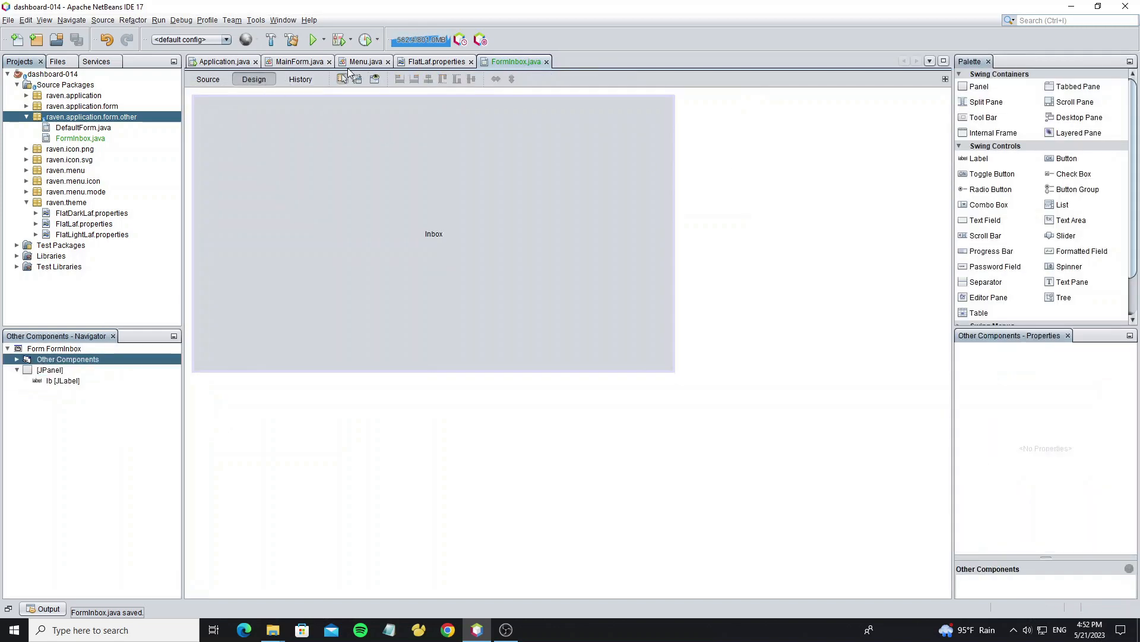
pyautogui.click(296, 61)
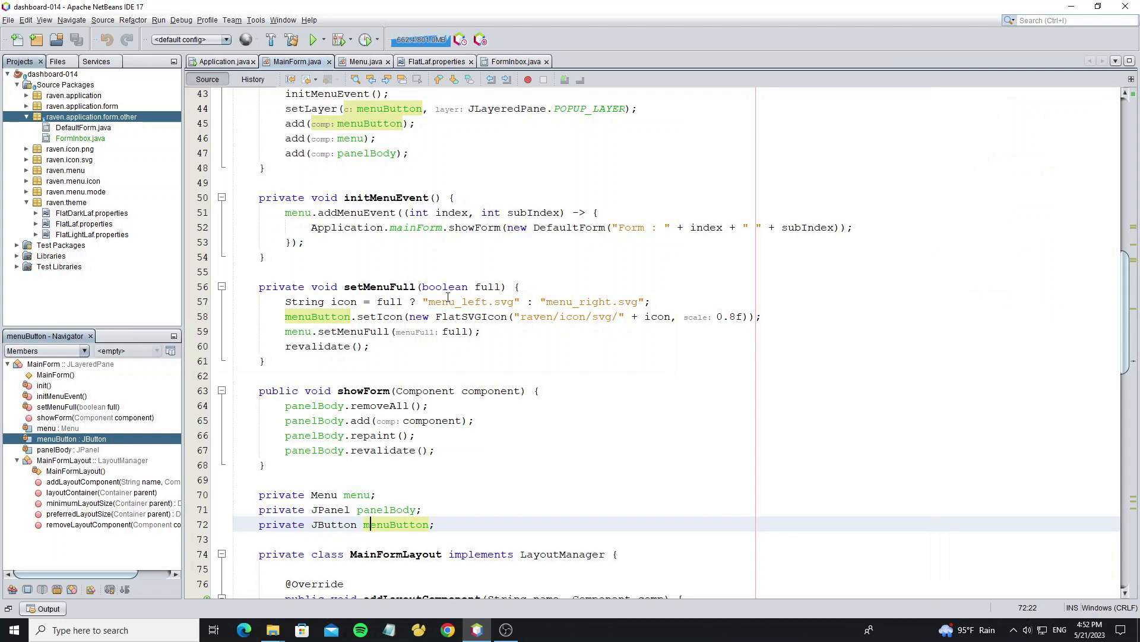
# Comment out the DefaultForm showForm line and start an if(index==1){if(subIndex==1){ branch.
pyautogui.scroll(3)
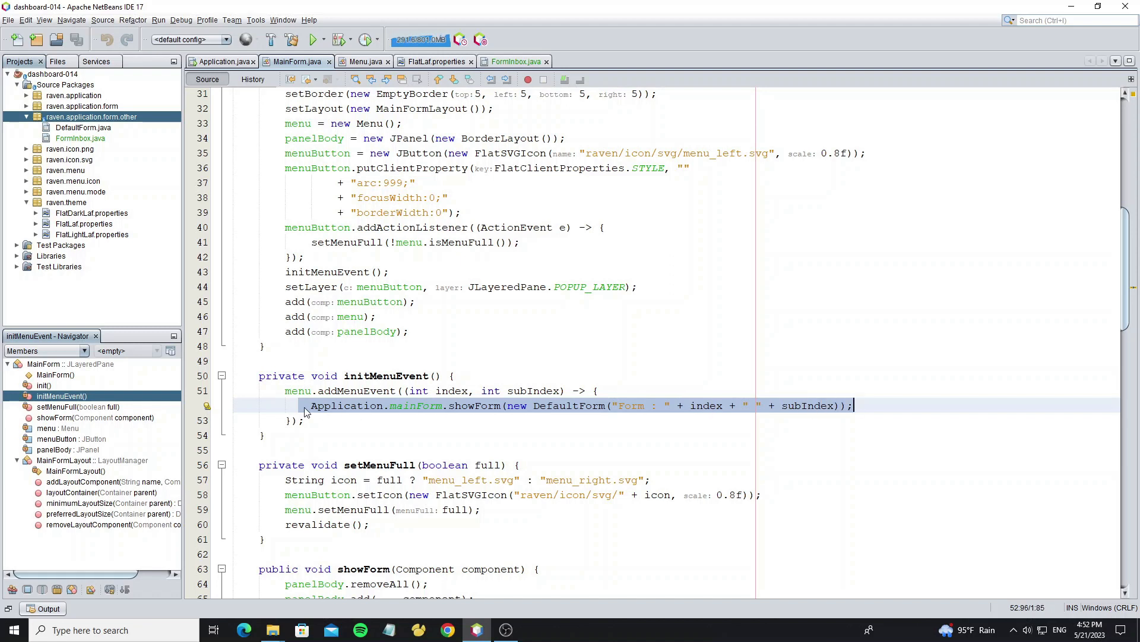
pyautogui.press('ctrl+/')
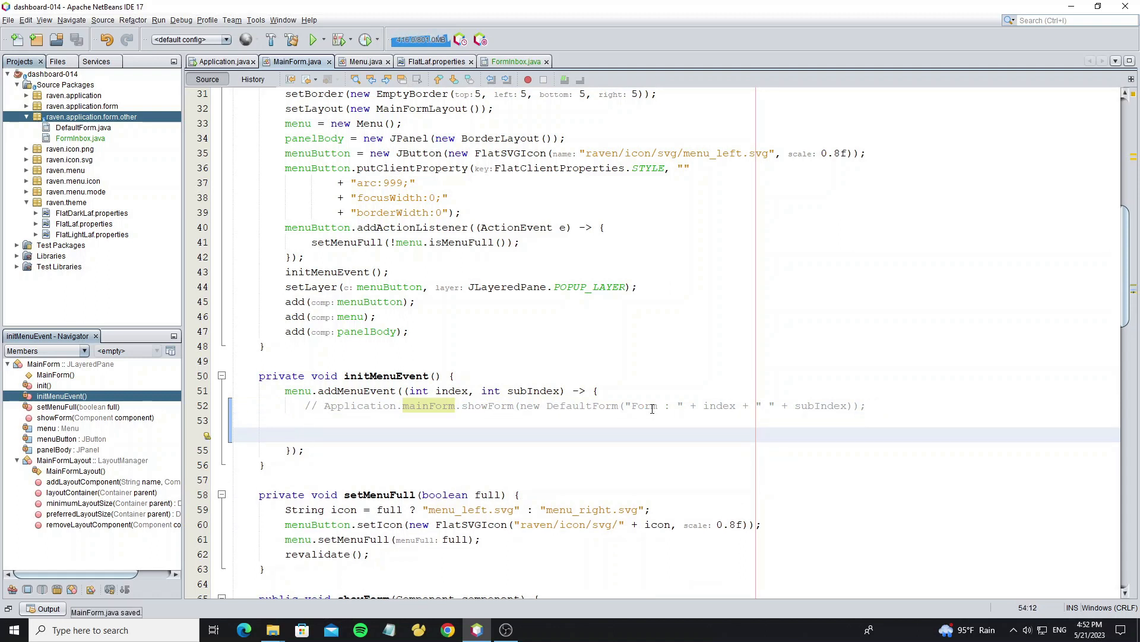
pyautogui.write('if(in)')
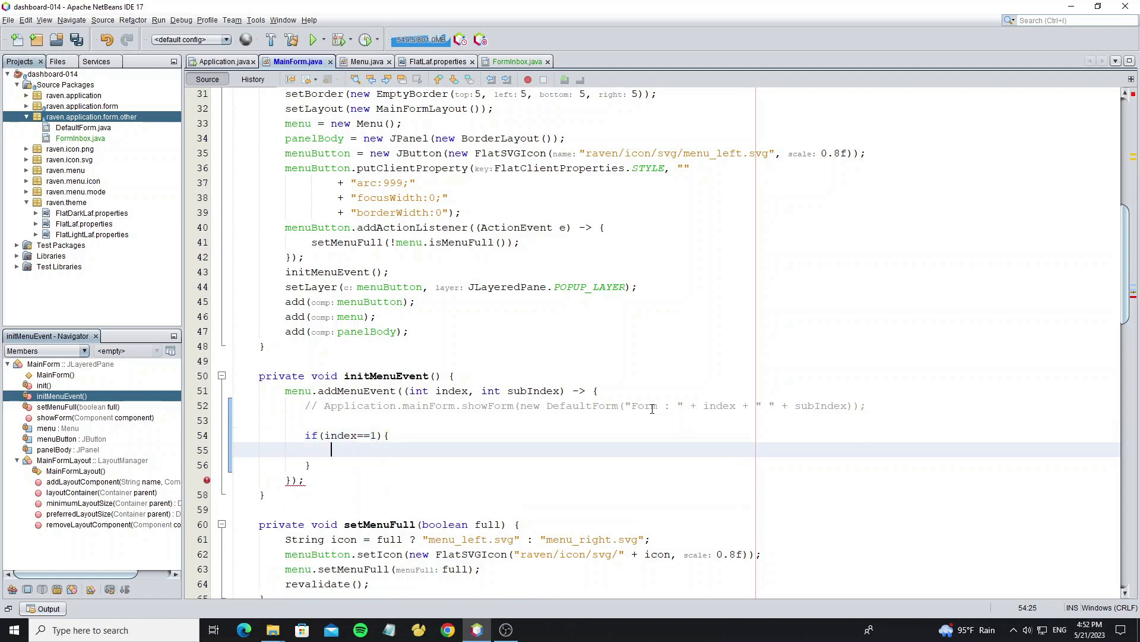
pyautogui.write('if(subIndex==1')
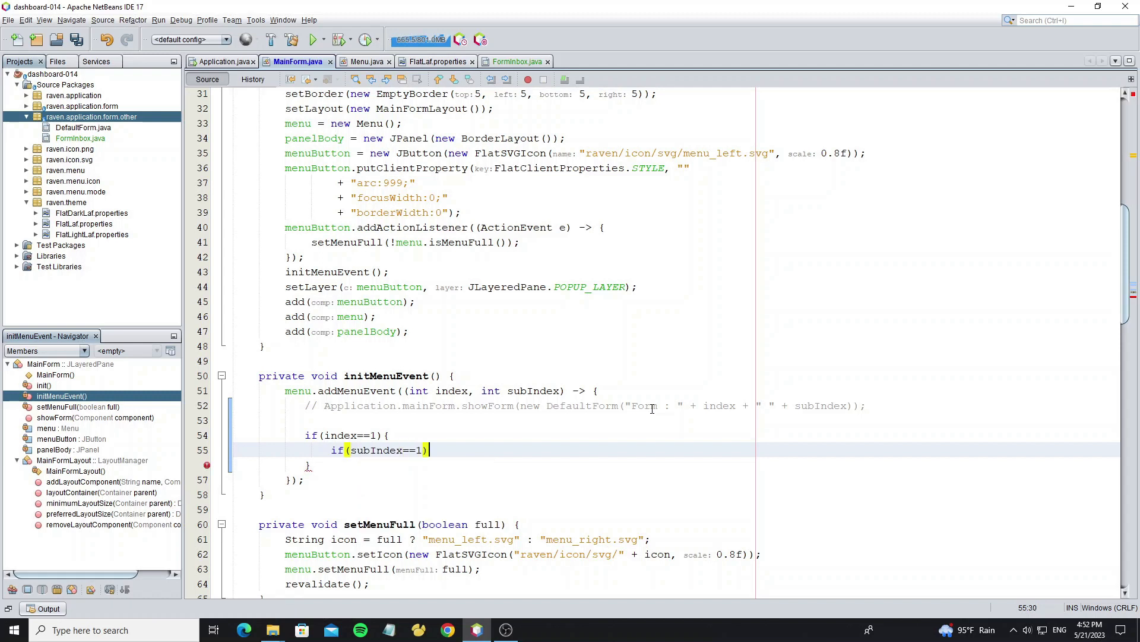
pyautogui.write('{')
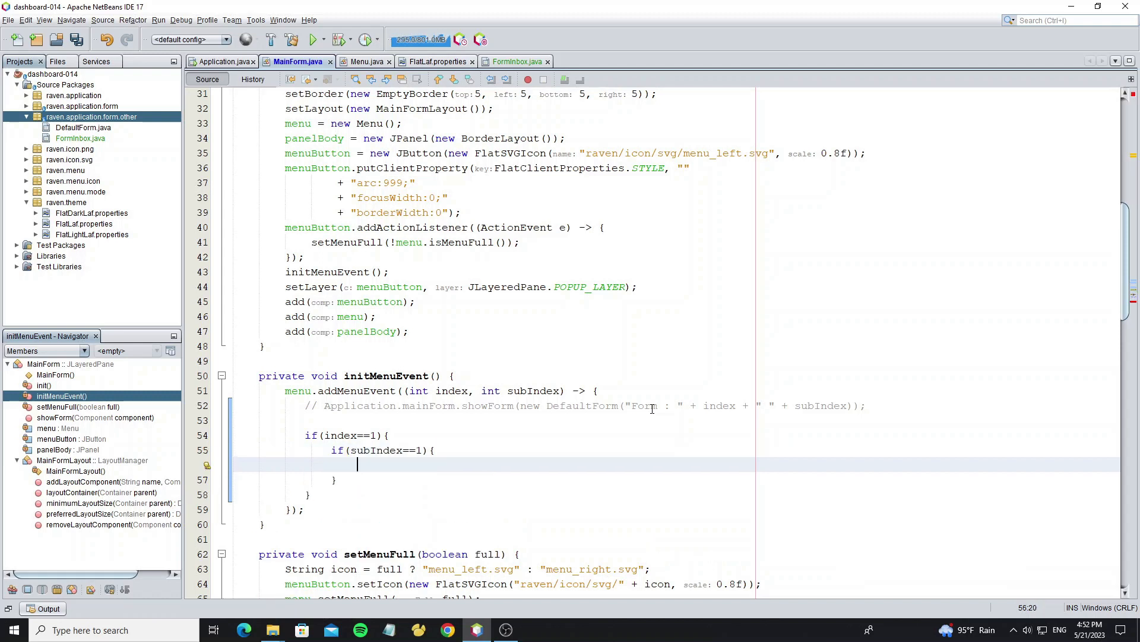
# Complete the branch with Application.mainForm.showForm(new FormInbox()); and run the project.
pyautogui.write('Appli')
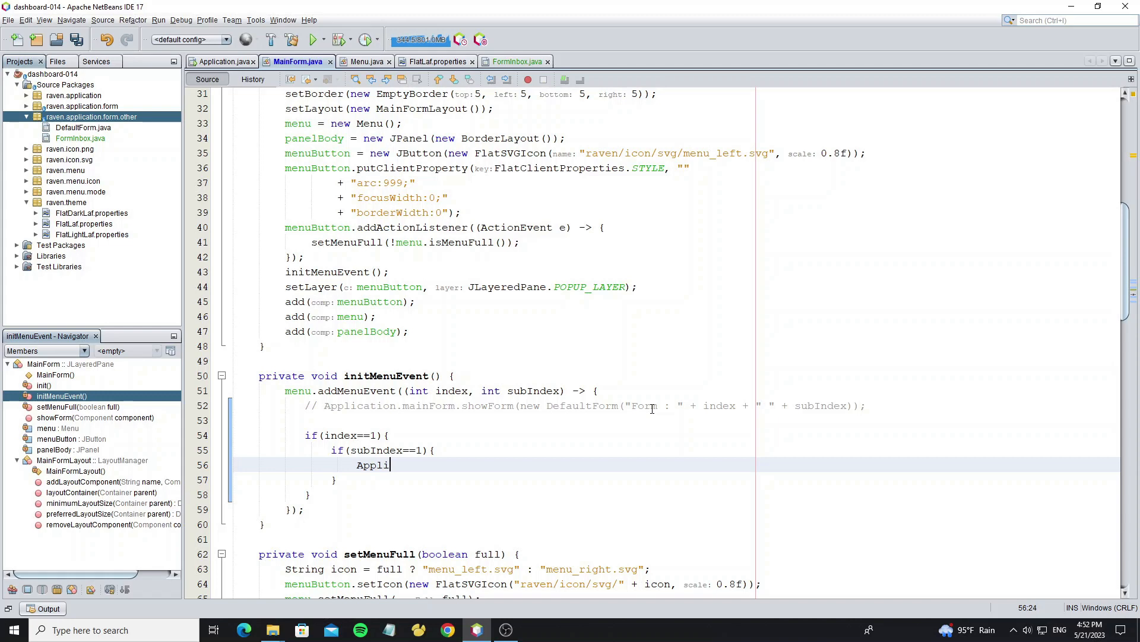
pyautogui.write('Application.mainForm.showForm(new );')
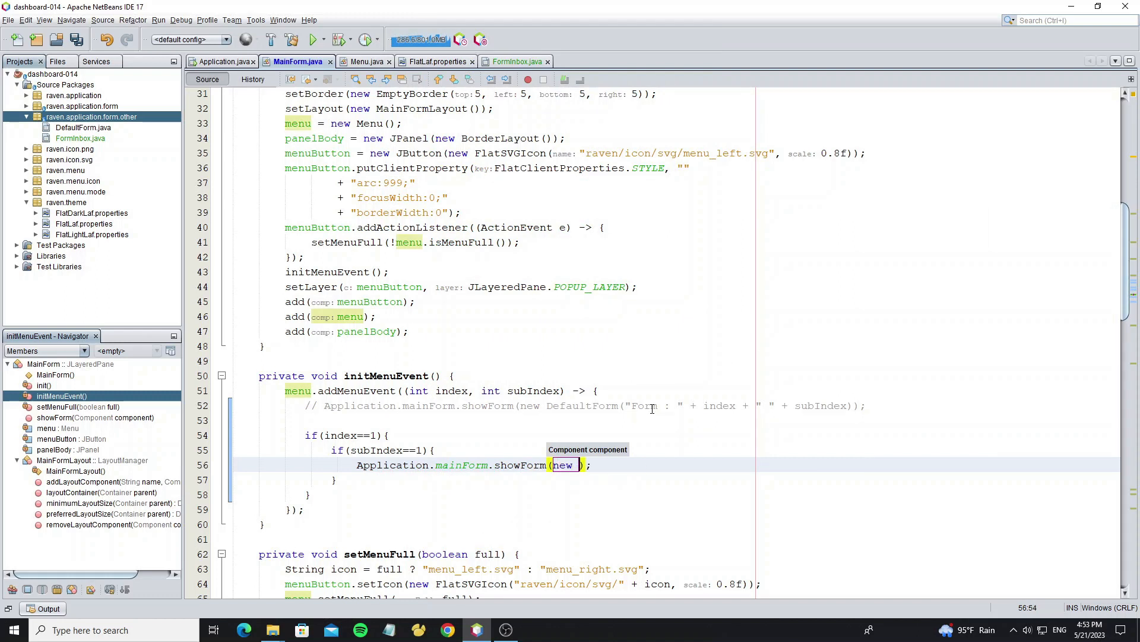
pyautogui.write('FormInbox')
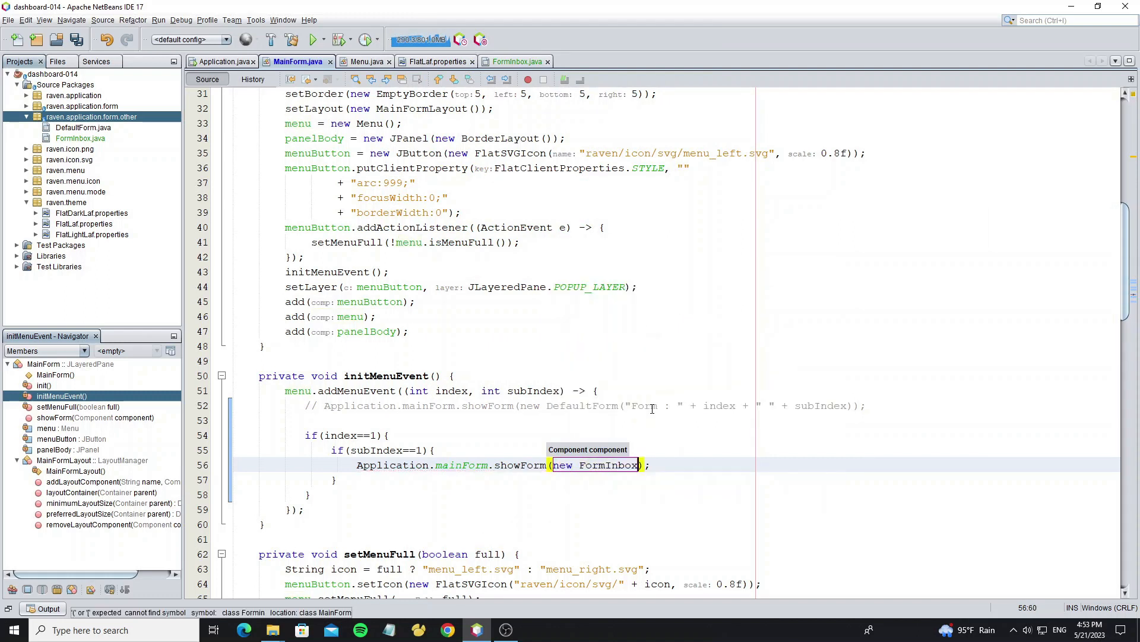
pyautogui.write('()')
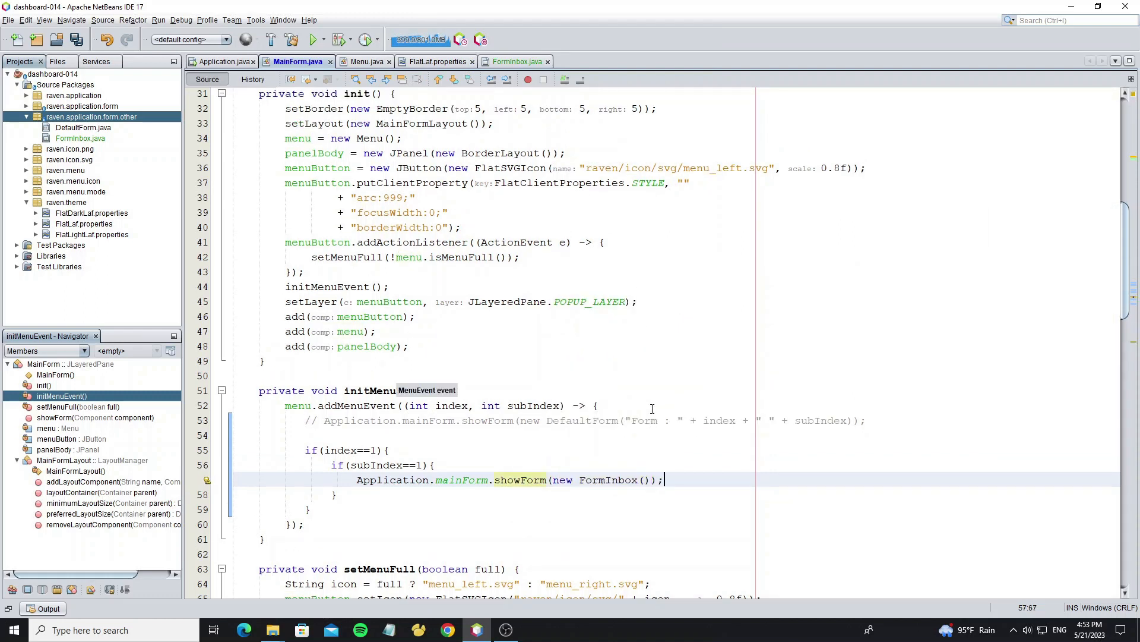
pyautogui.click(313, 39)
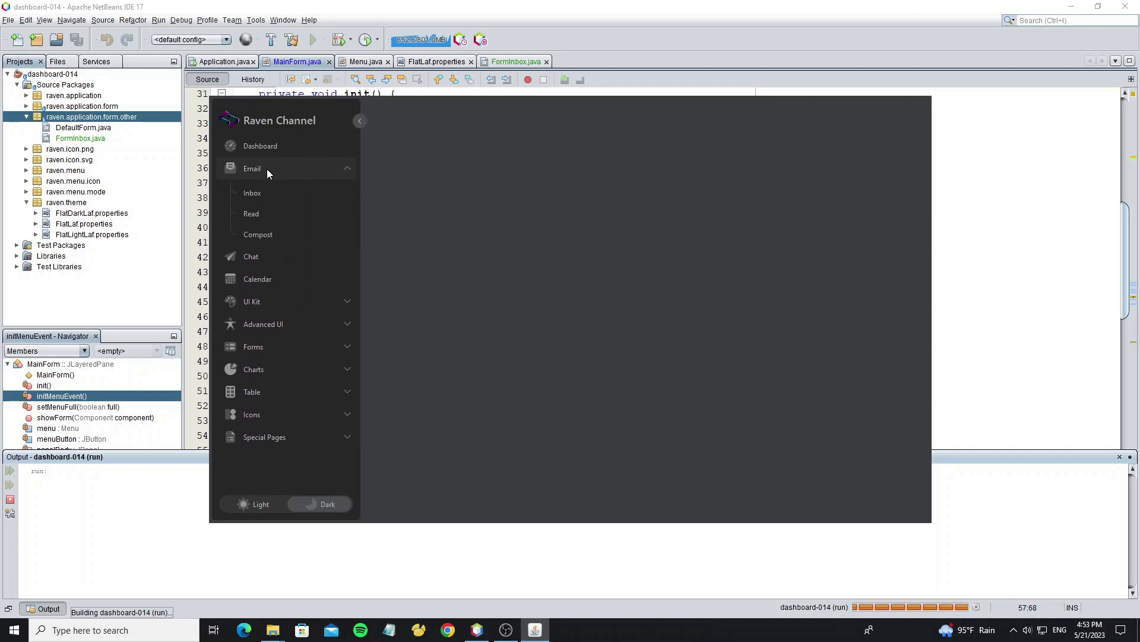
# Select Email > Inbox in the relaunched dashboard to show the FormInbox form.
pyautogui.click(252, 192)
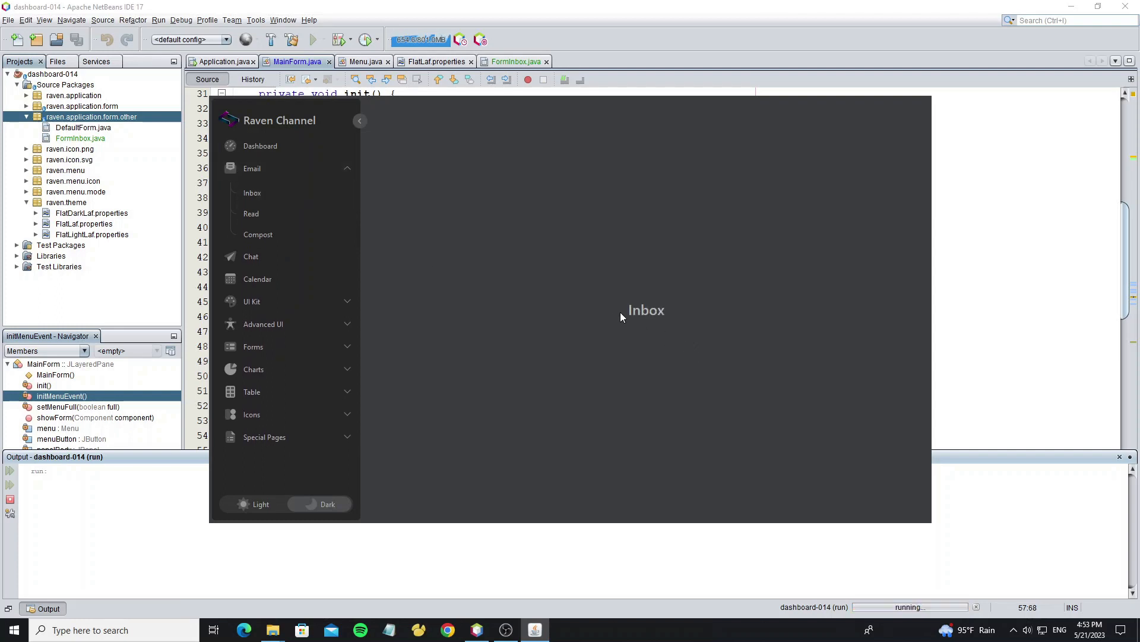
pyautogui.moveTo(256, 216)
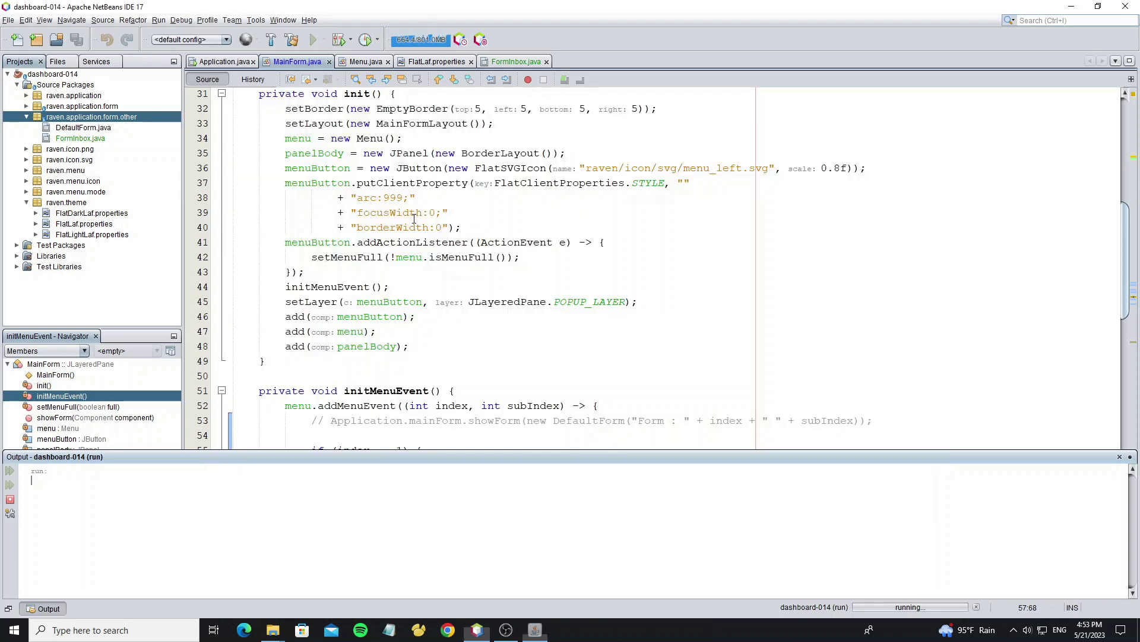
# Copy FormInbox as a new FormRead class, then go back to MainForm.java.
pyautogui.click(80, 138)
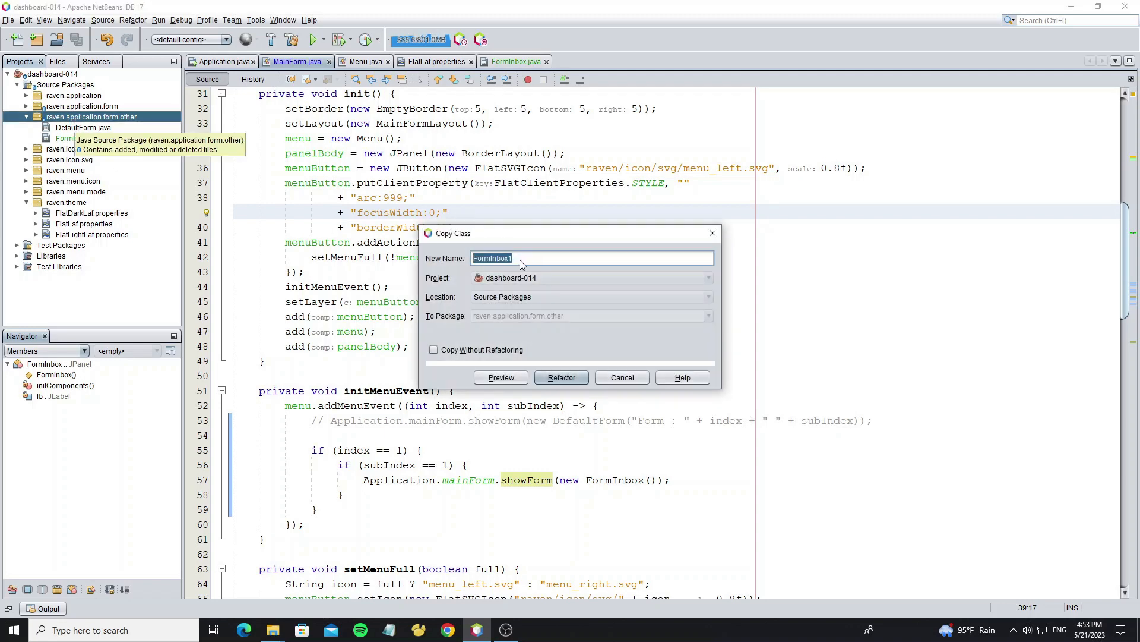
pyautogui.write('FormRead')
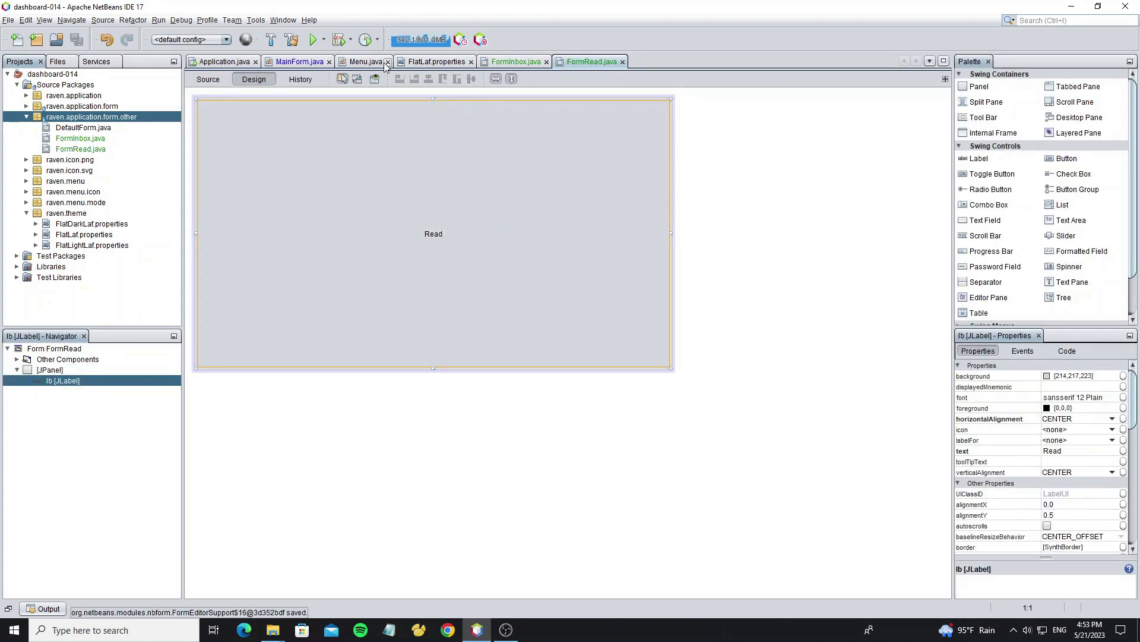
pyautogui.click(297, 61)
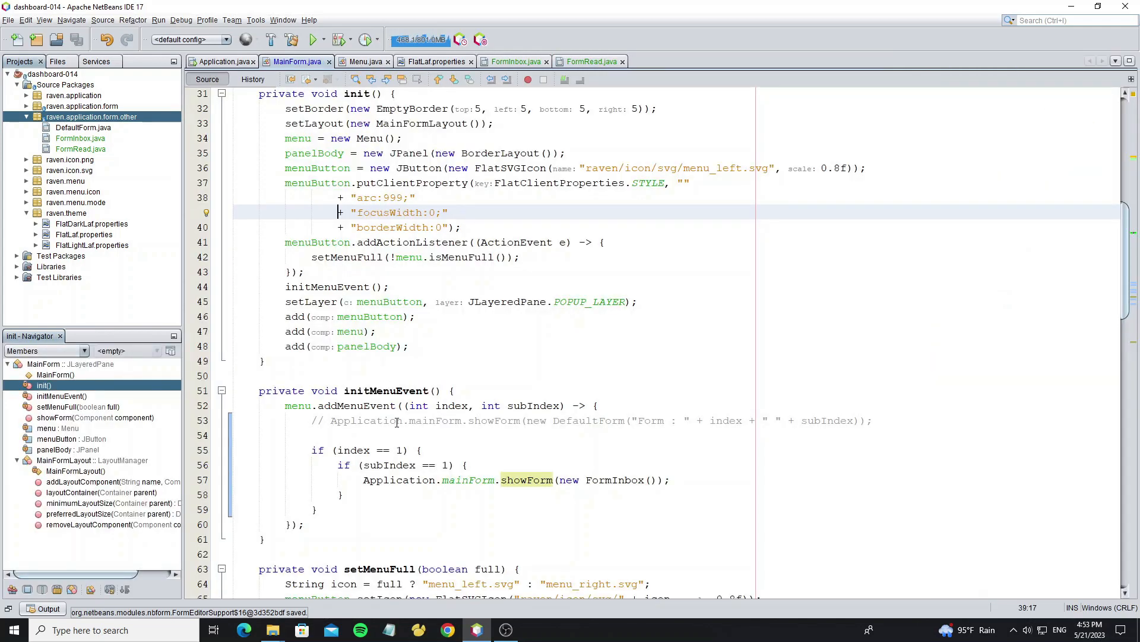
# Add else if(subIndex==2){Application.mainForm.showForm(new FormRead());} and run the project.
pyautogui.write('else')
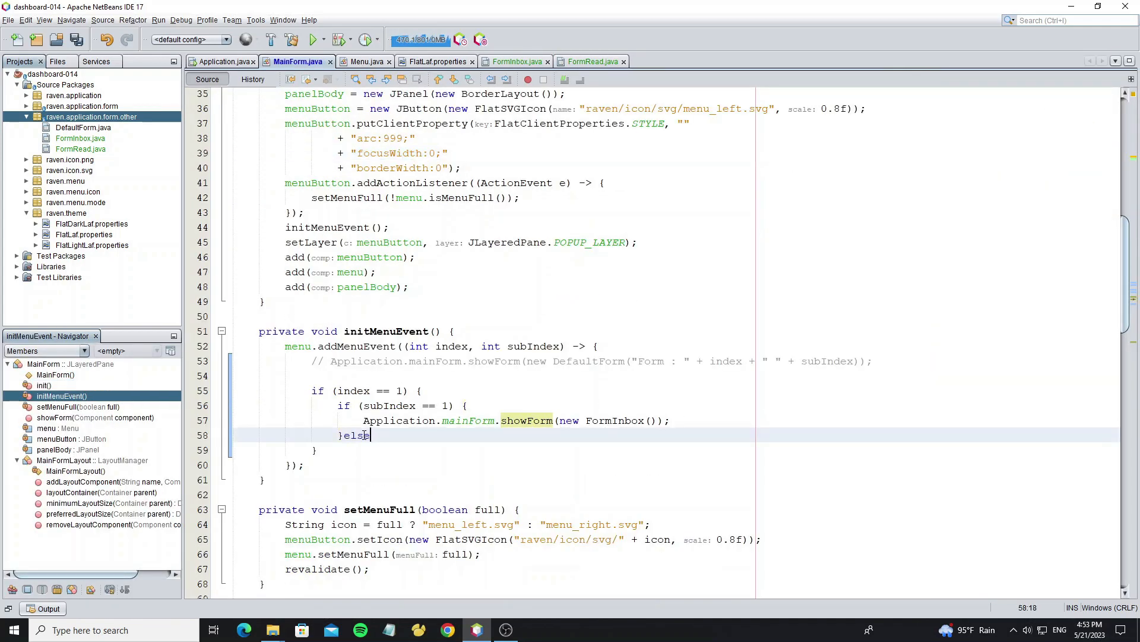
pyautogui.write('if(in')
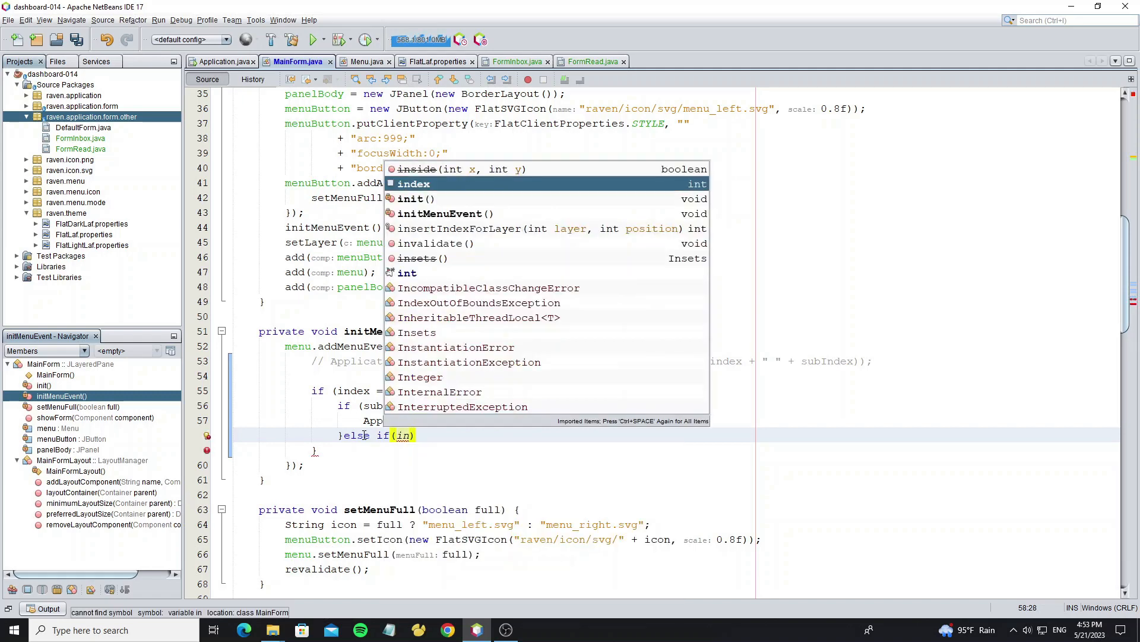
pyautogui.press('Escape')
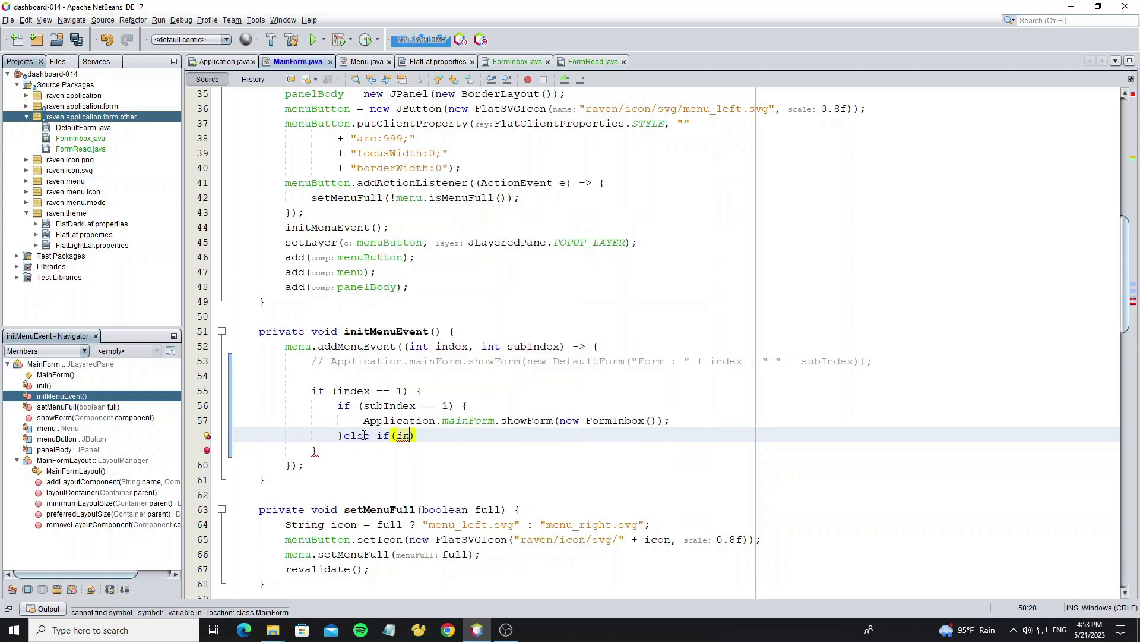
pyautogui.write('subIndex==2')
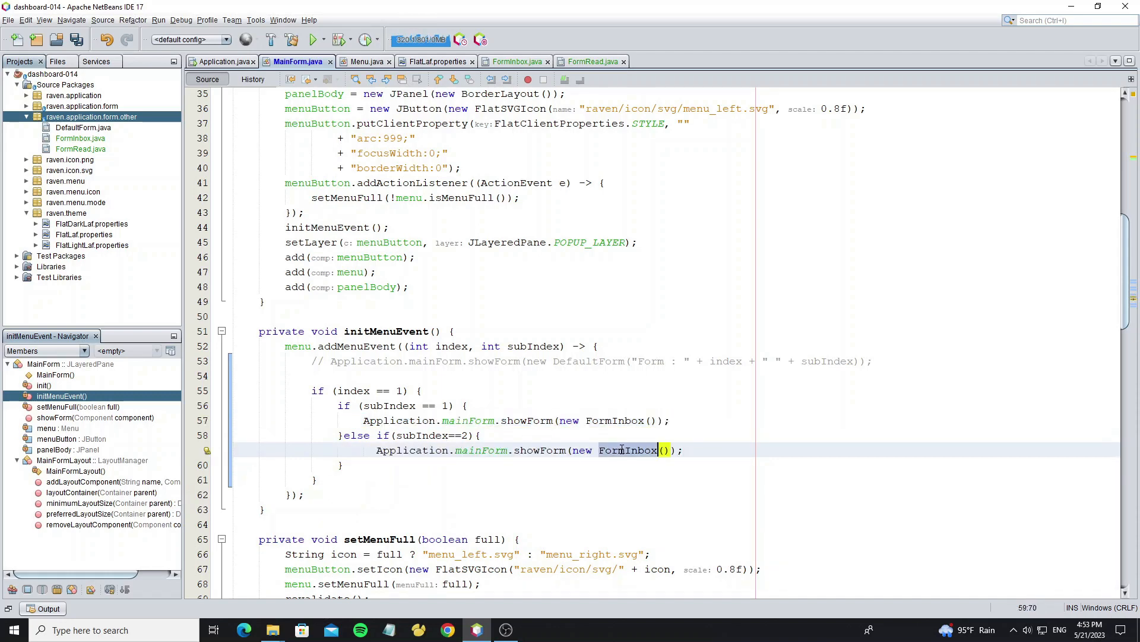
pyautogui.press('Backspace')
pyautogui.write('Read')
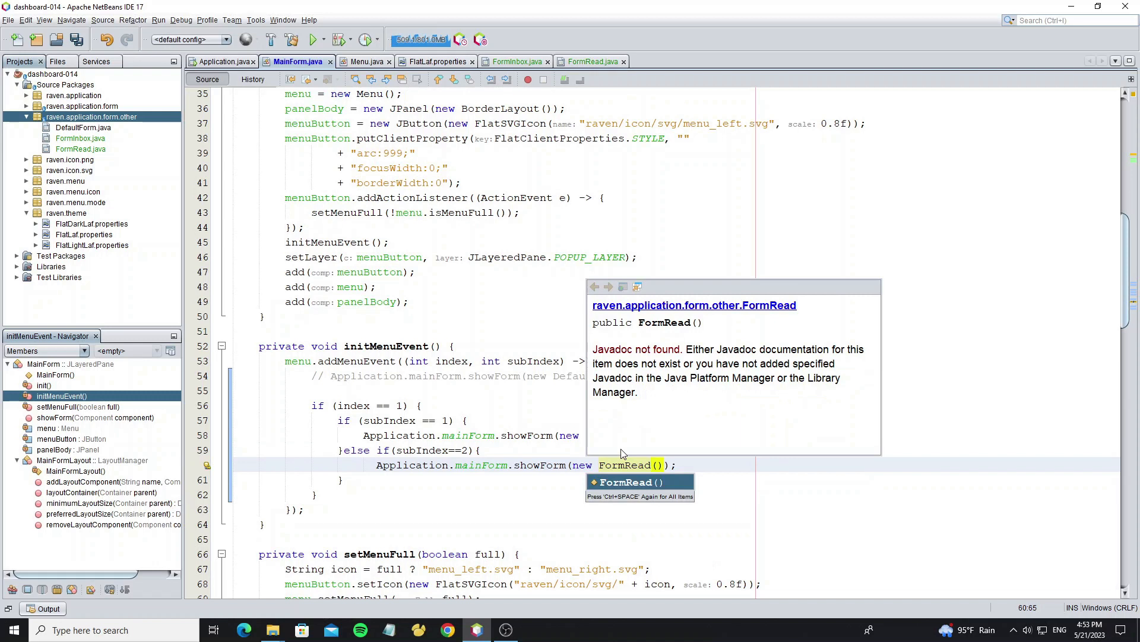
pyautogui.click(312, 39)
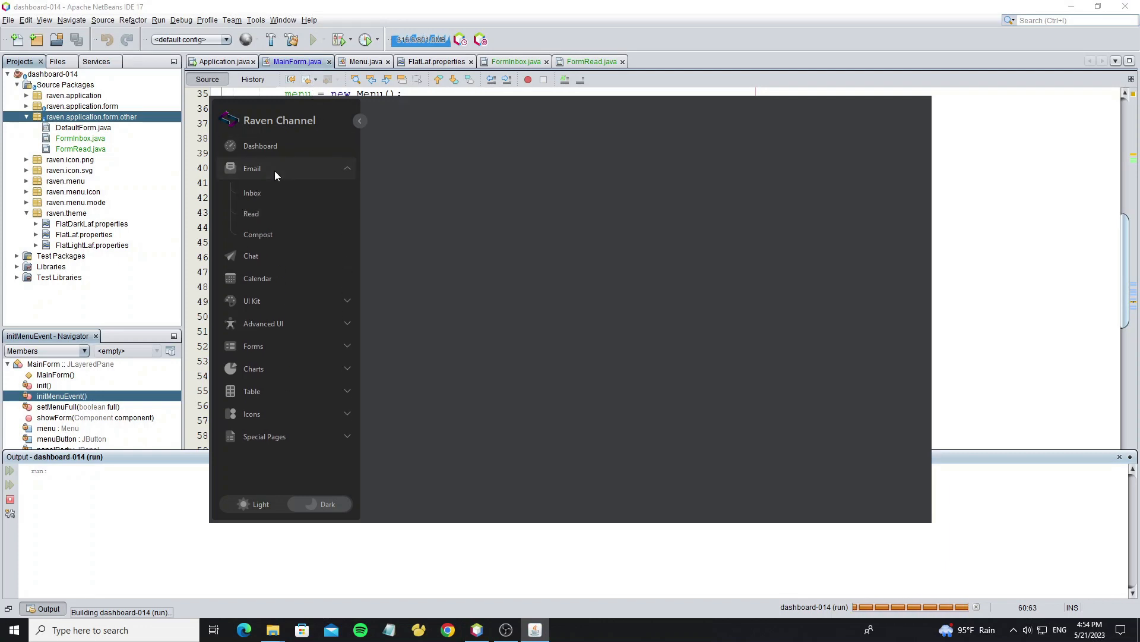
# Swap the dashboard body between the Read and Inbox forms from the Email submenu.
pyautogui.click(251, 212)
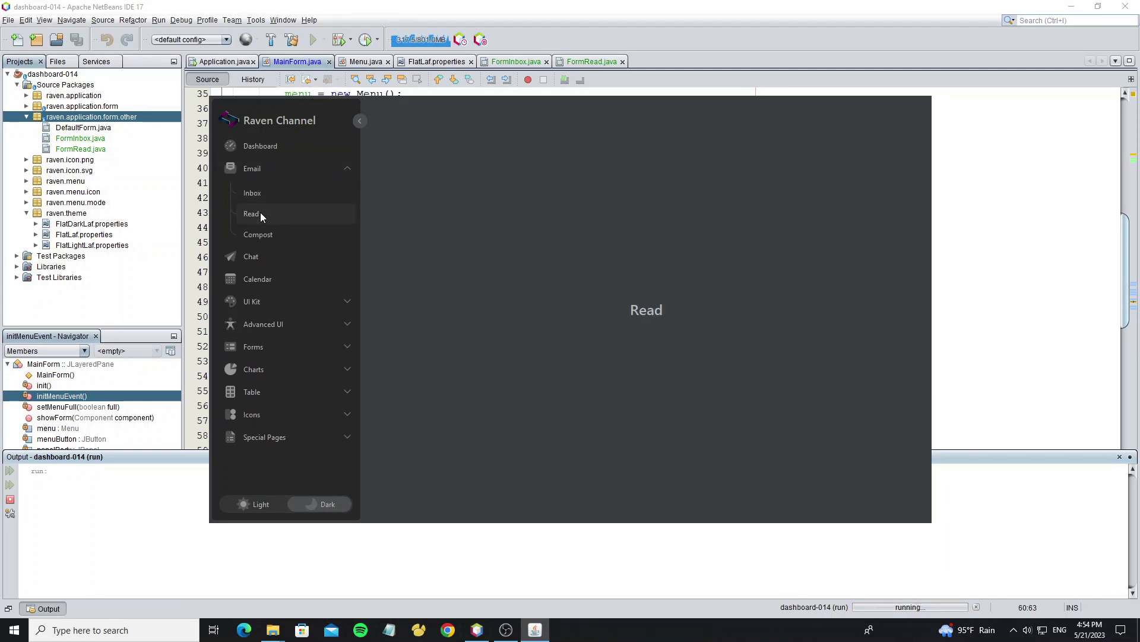
pyautogui.click(251, 193)
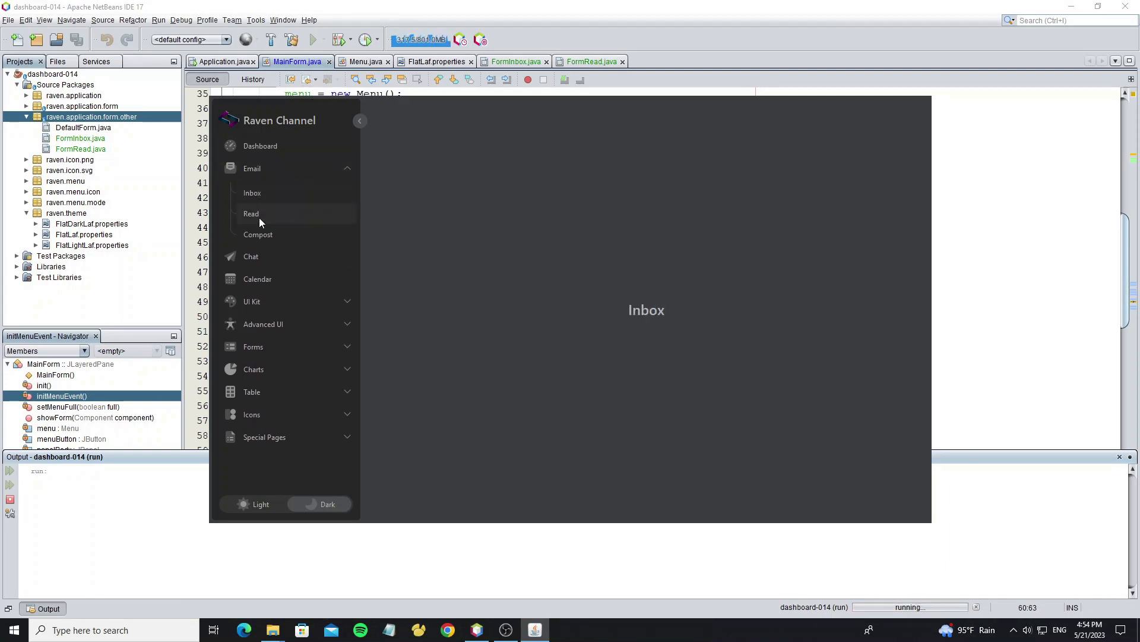
pyautogui.click(251, 212)
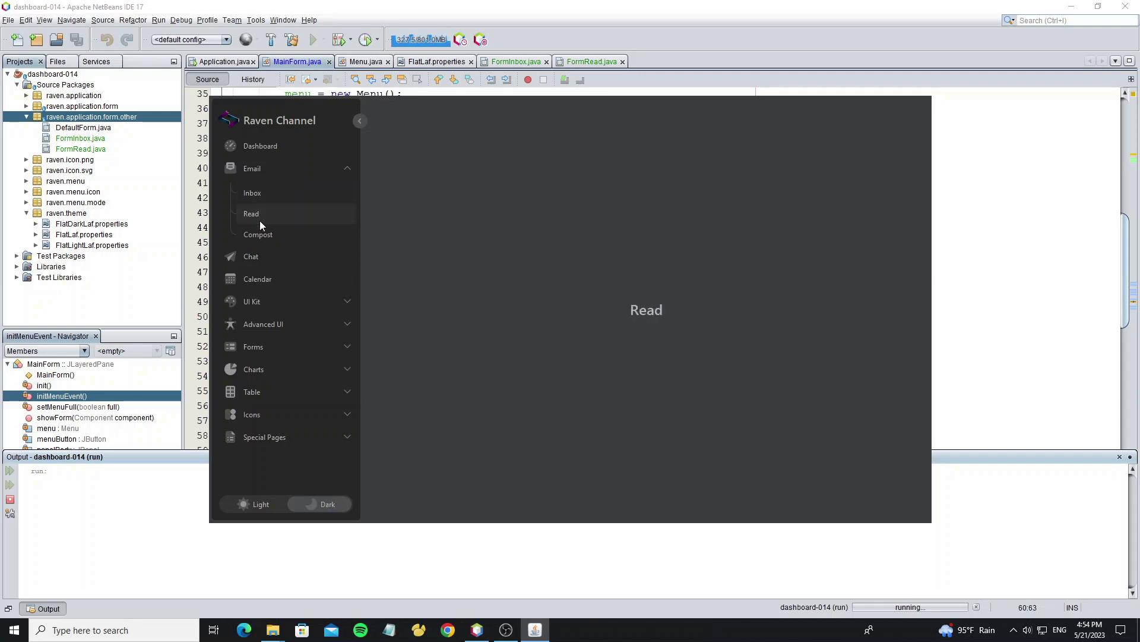
# Toggle light then dark theme, collapse the sidebar to icons and show Email's popup submenu.
pyautogui.click(251, 168)
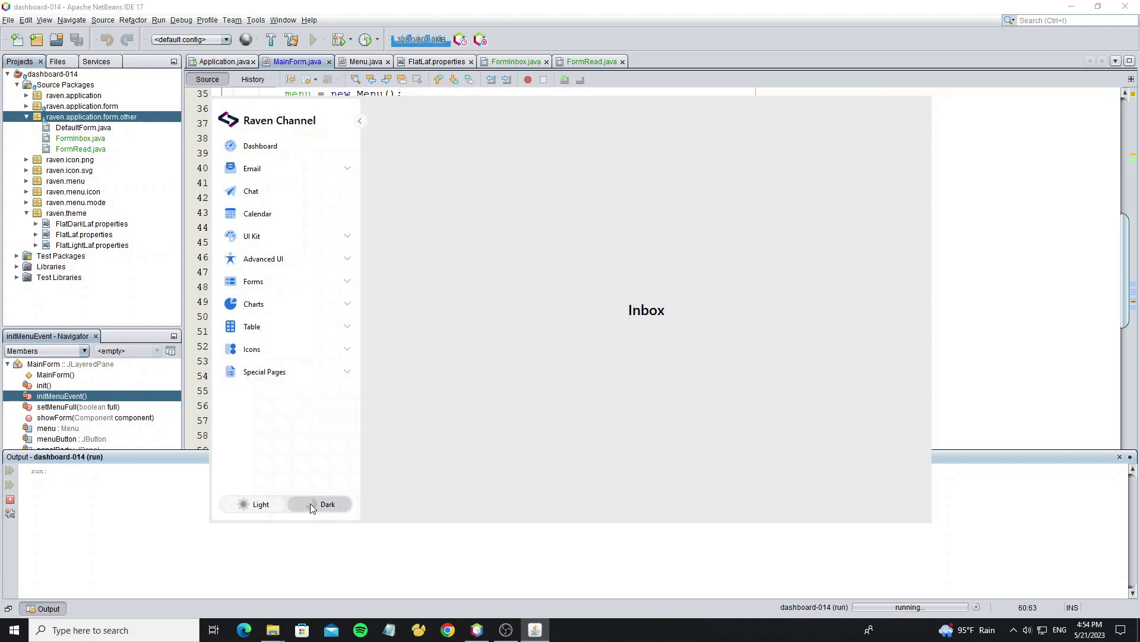
pyautogui.click(328, 503)
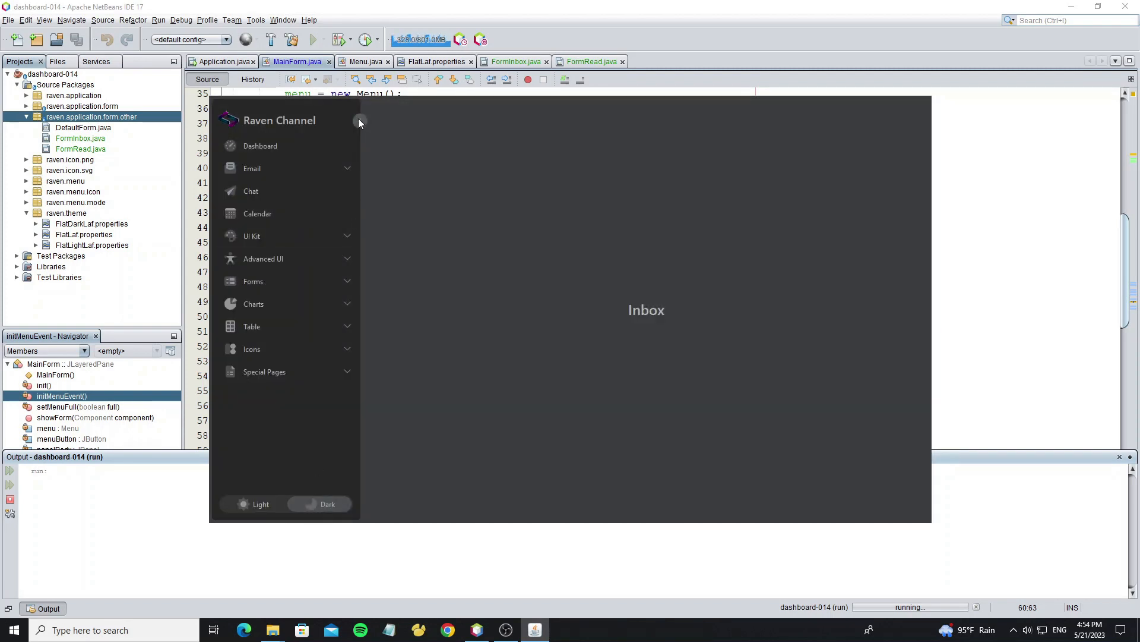
pyautogui.click(358, 121)
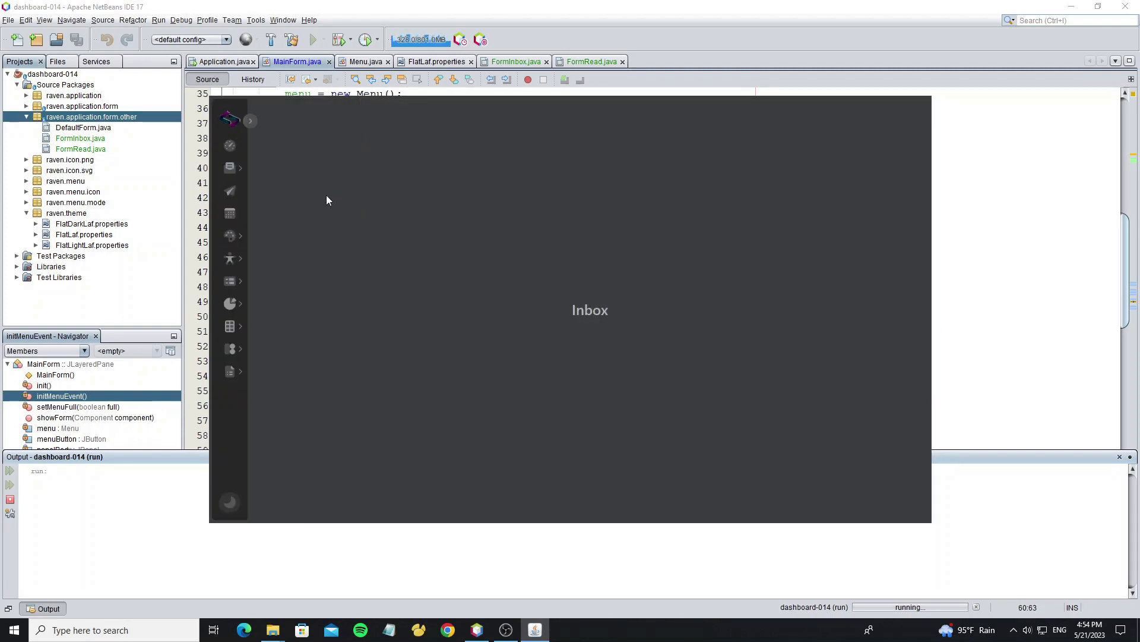
pyautogui.click(229, 168)
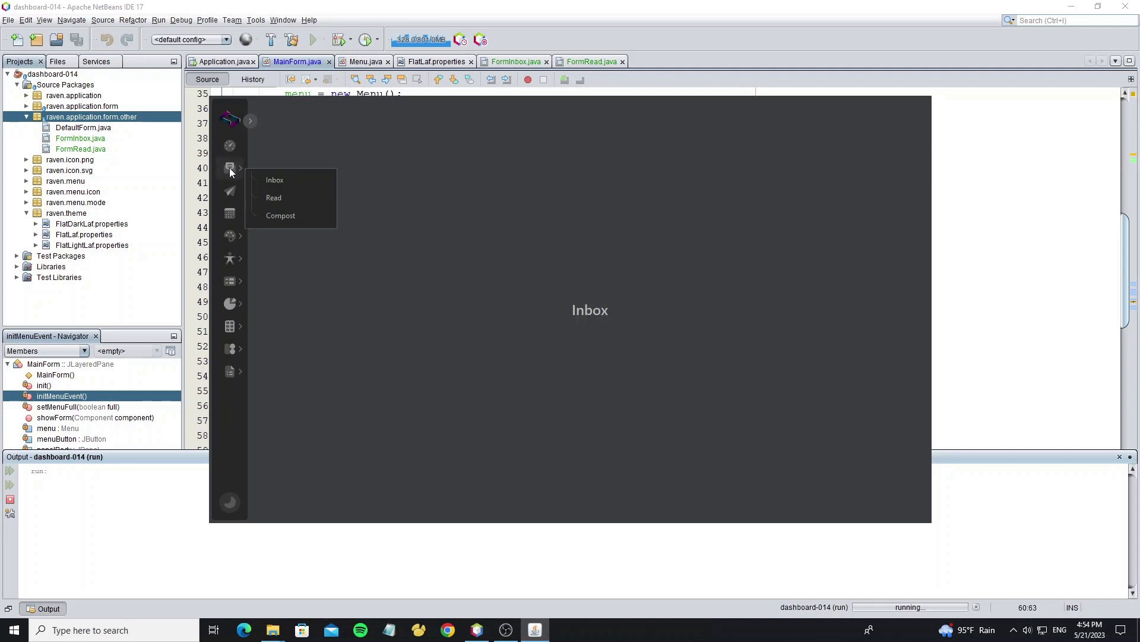